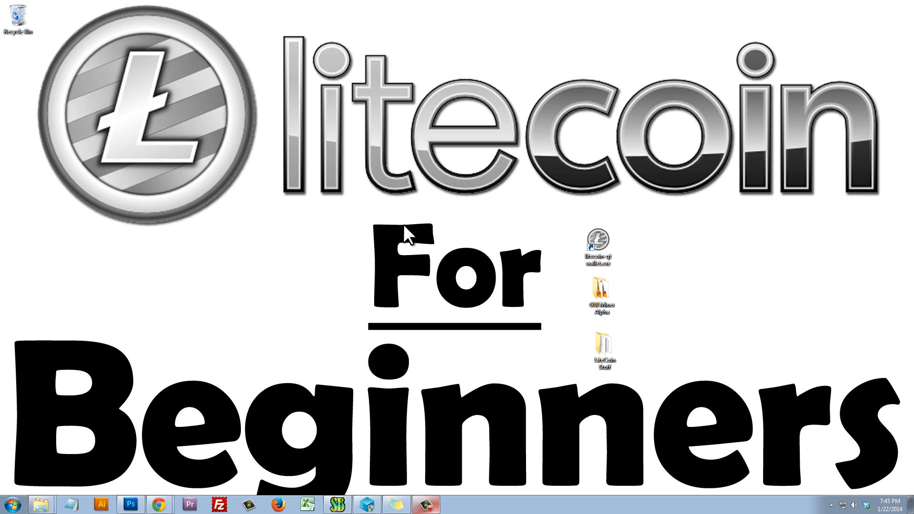
mouse_move(412, 239)
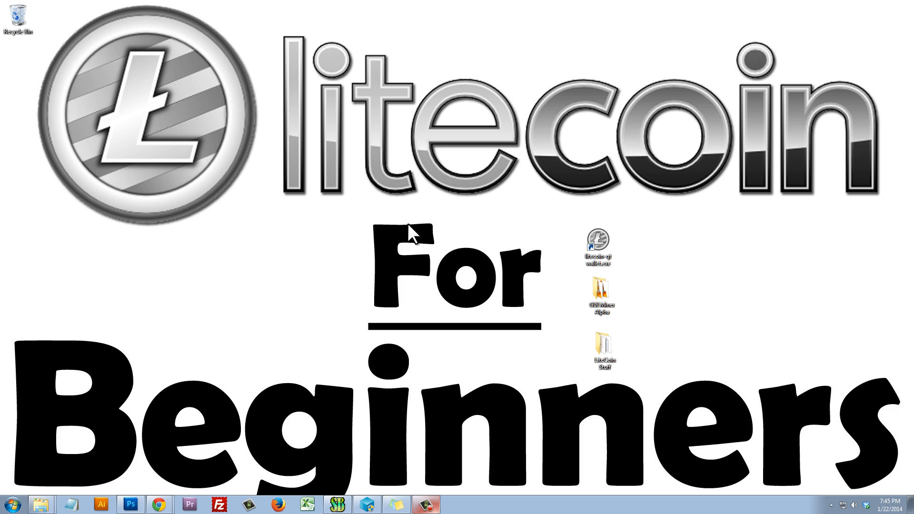
mouse_move(409, 228)
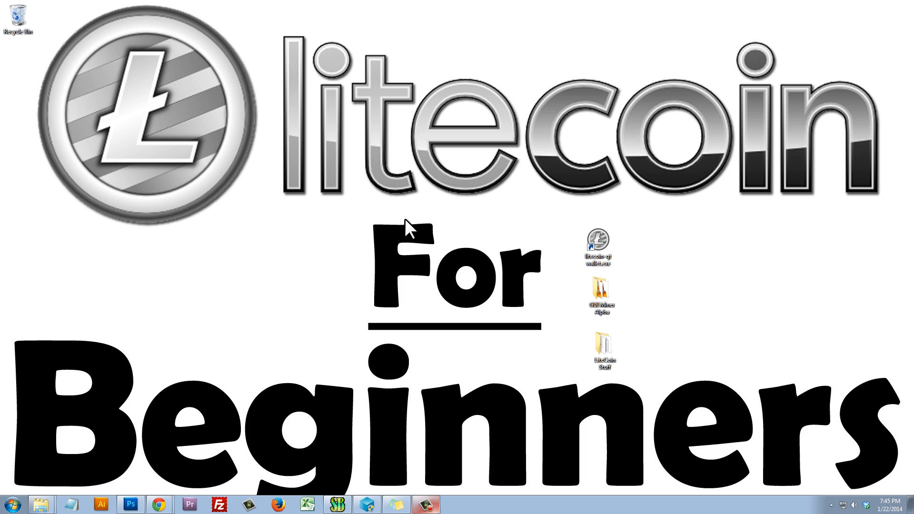
mouse_move(439, 225)
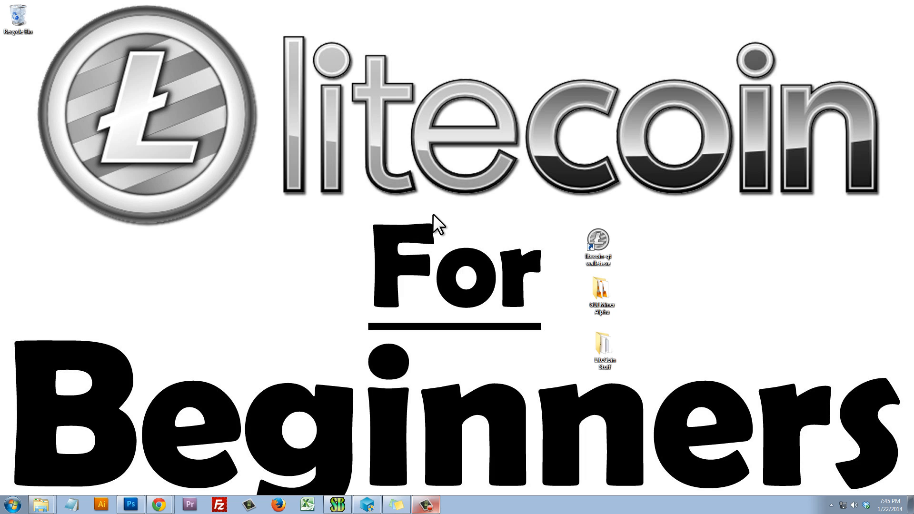
mouse_move(627, 231)
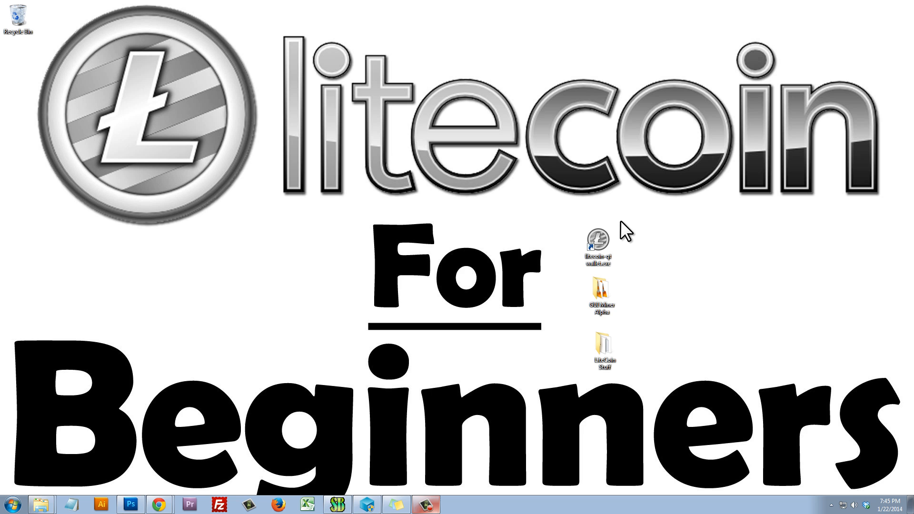
mouse_move(906, 382)
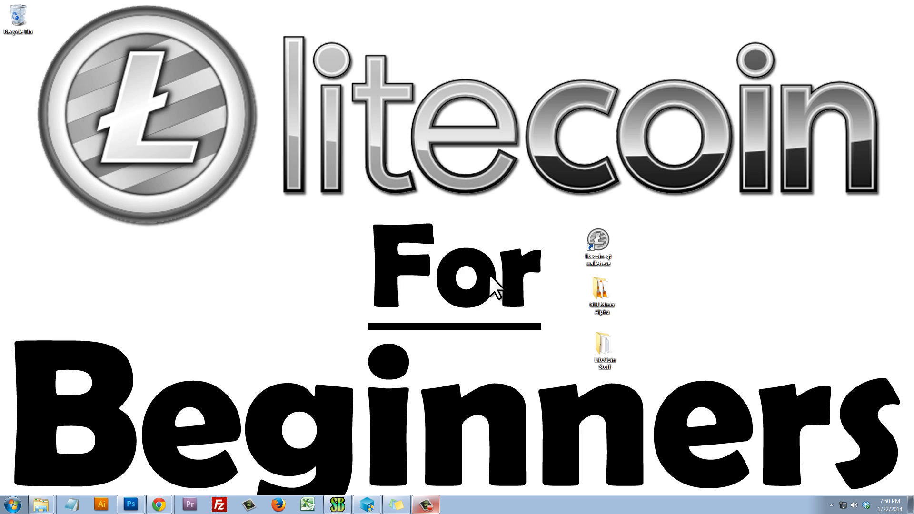
mouse_move(159, 475)
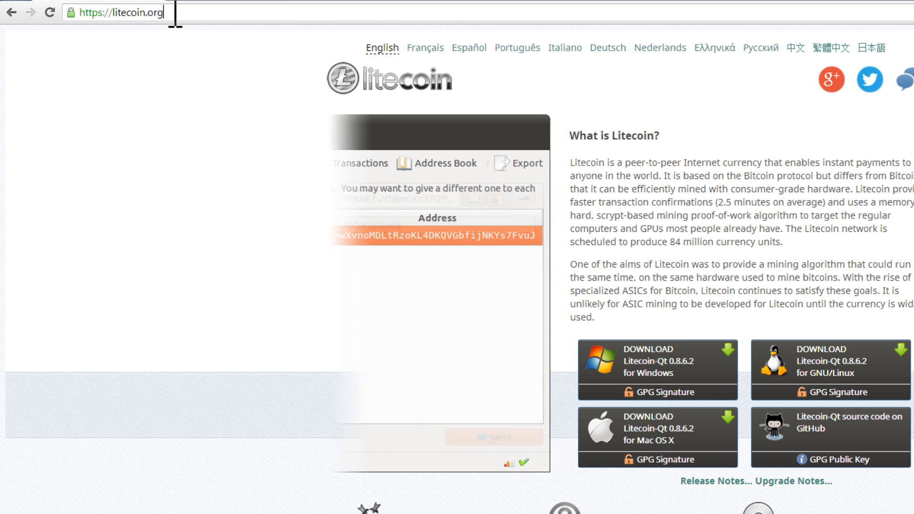
- Scroll the Litecoin homepage down to the Litecoin-Qt 0.8.6.2 downloads for Windows, GNU/Linux and Mac OS X
scroll("down", 3)
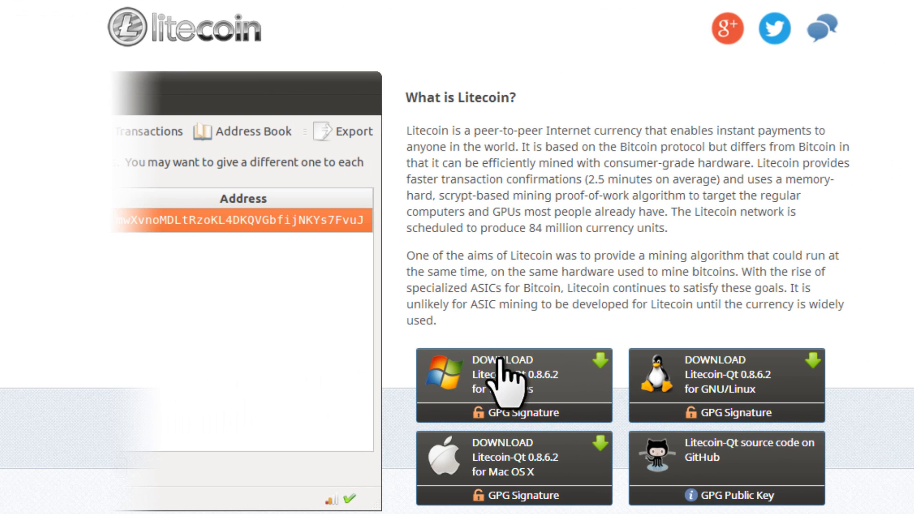
mouse_move(678, 385)
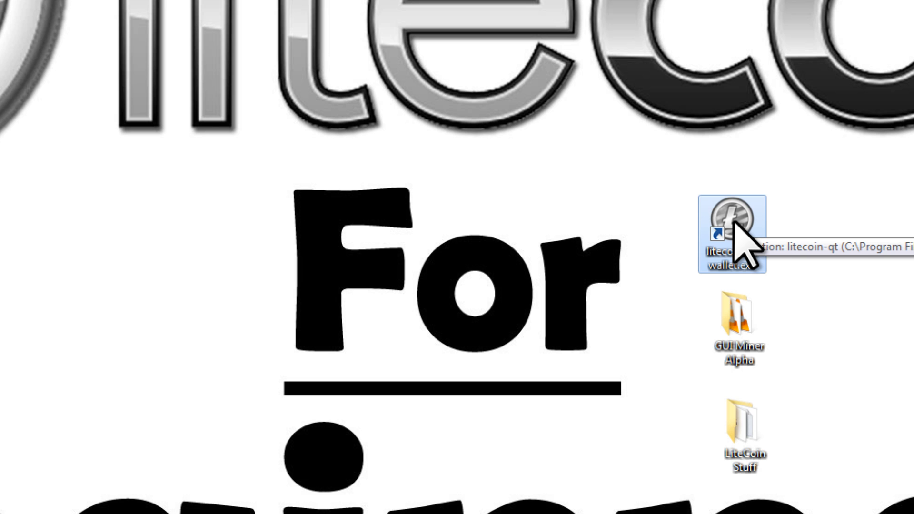
- Launch the Litecoin-Qt wallet from its desktop shortcut so the Overview loads with a 0.00 LTC balance
double_click(732, 233)
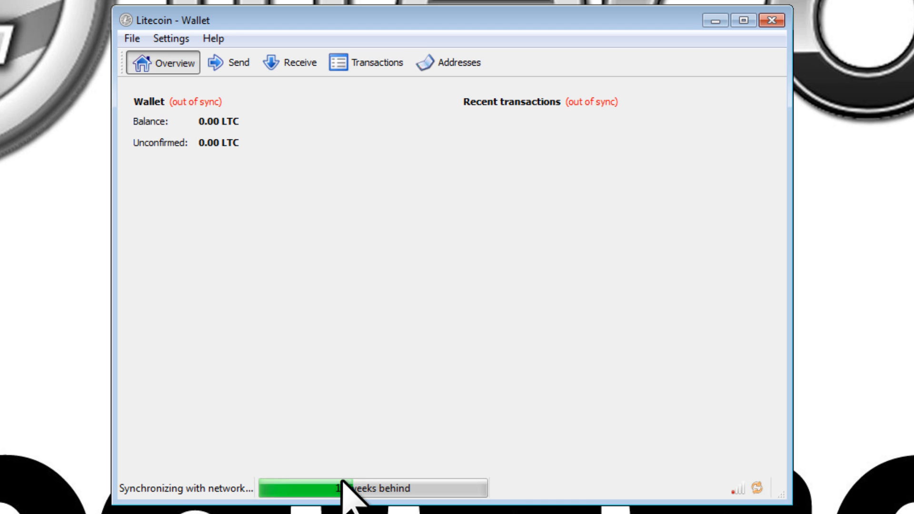
mouse_move(396, 472)
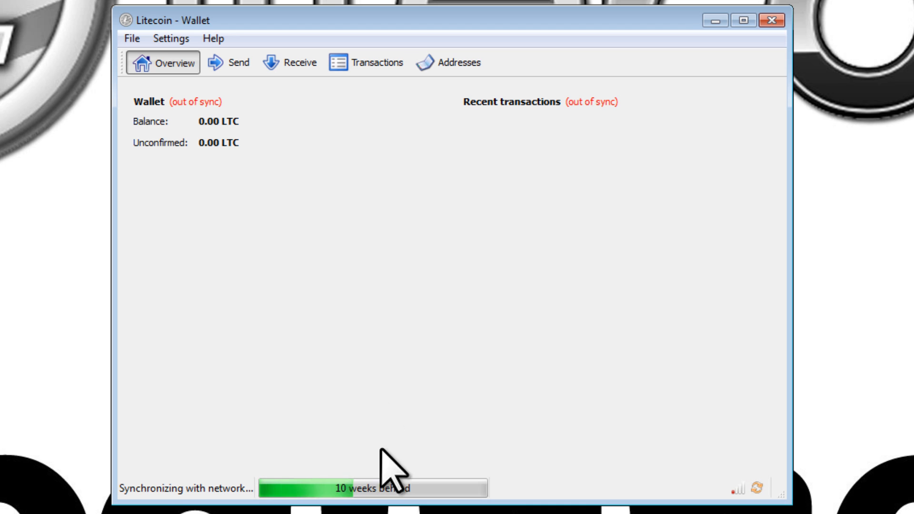
mouse_move(367, 321)
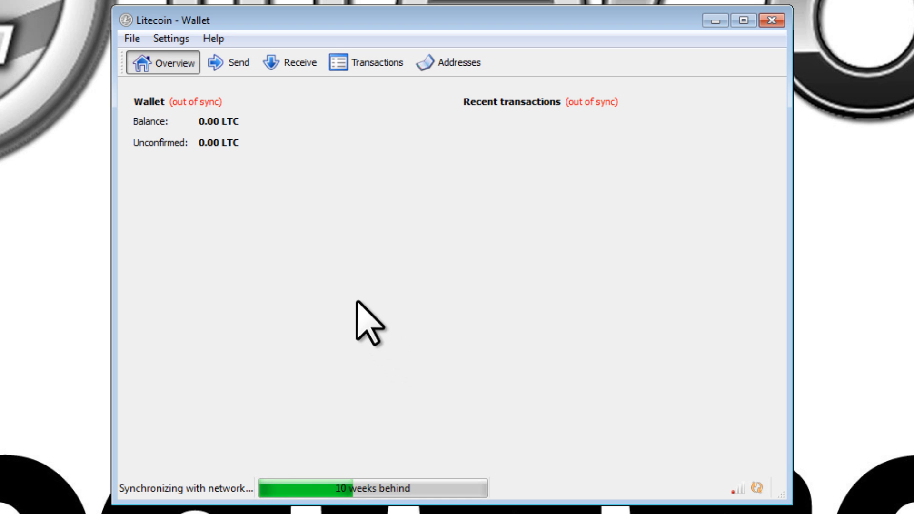
mouse_move(301, 93)
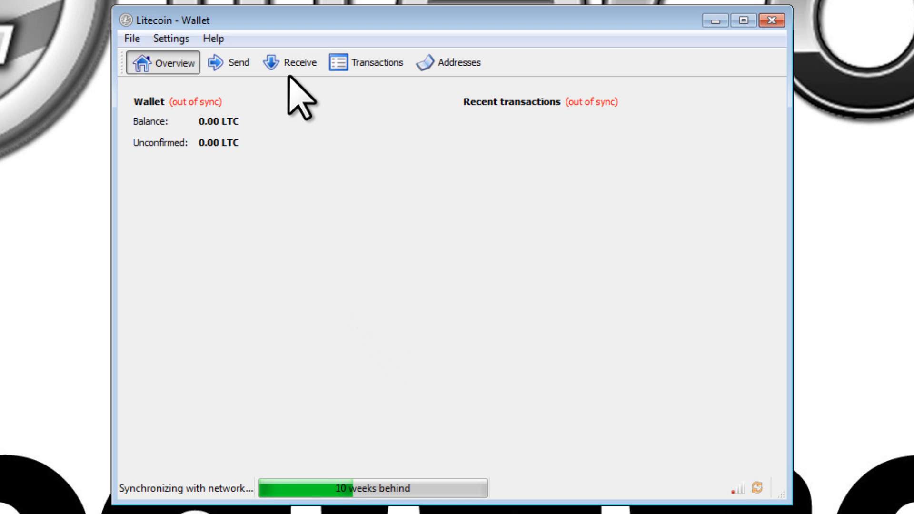
- Create a new receiving address labelled 'LiteCoin For Beginners' from the Receive page
left_click(291, 63)
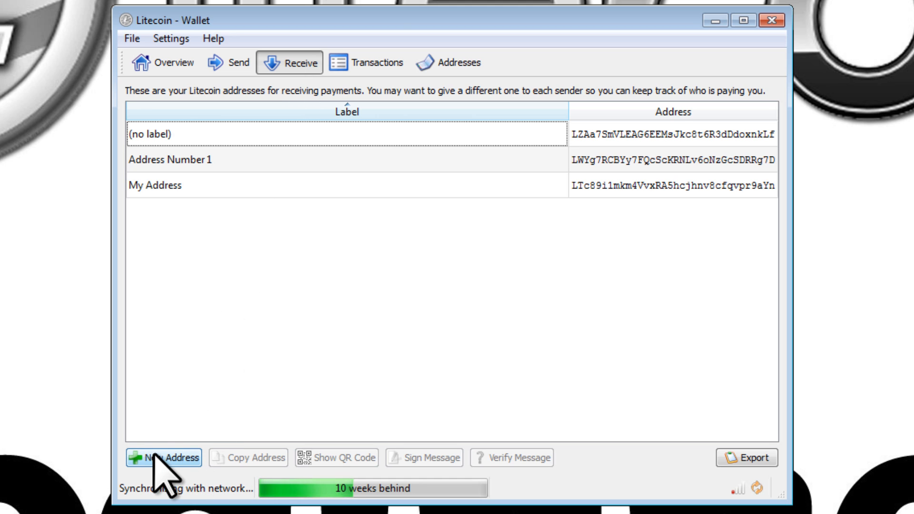
left_click(162, 458)
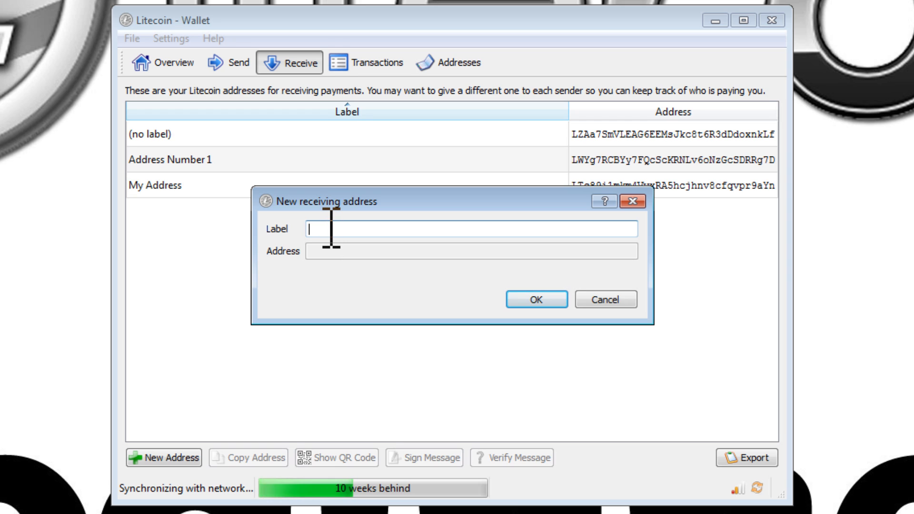
type("LiteCoin For Beginners")
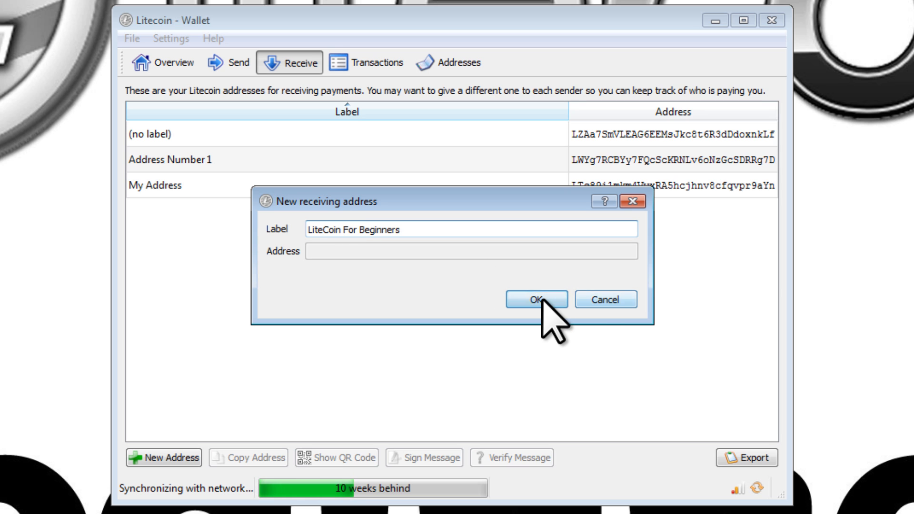
left_click(534, 299)
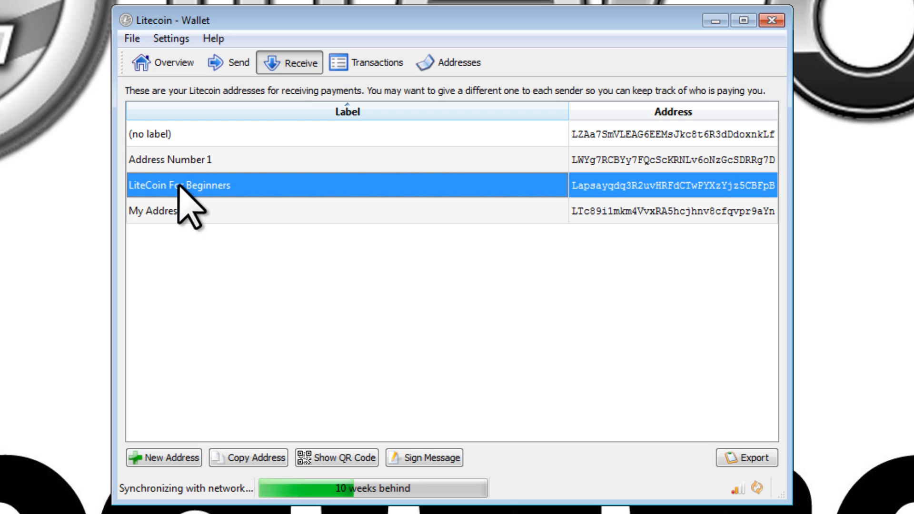
mouse_move(618, 198)
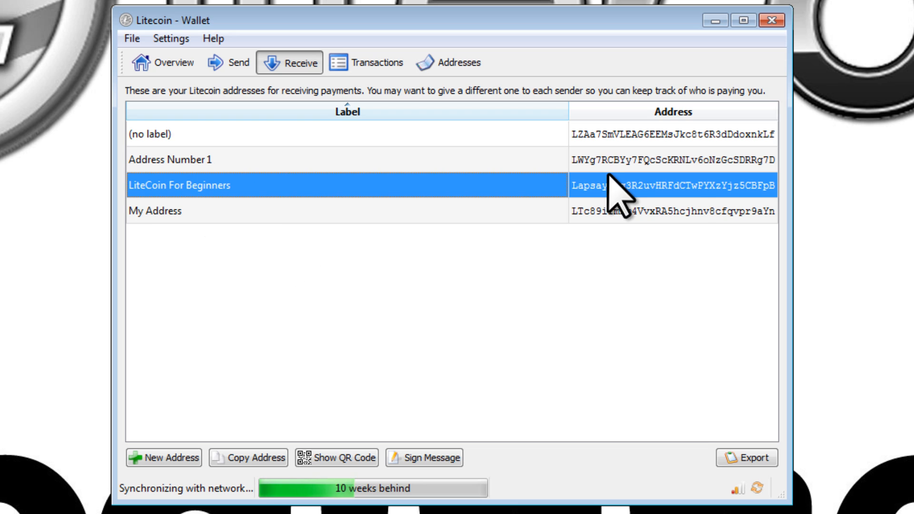
mouse_move(654, 204)
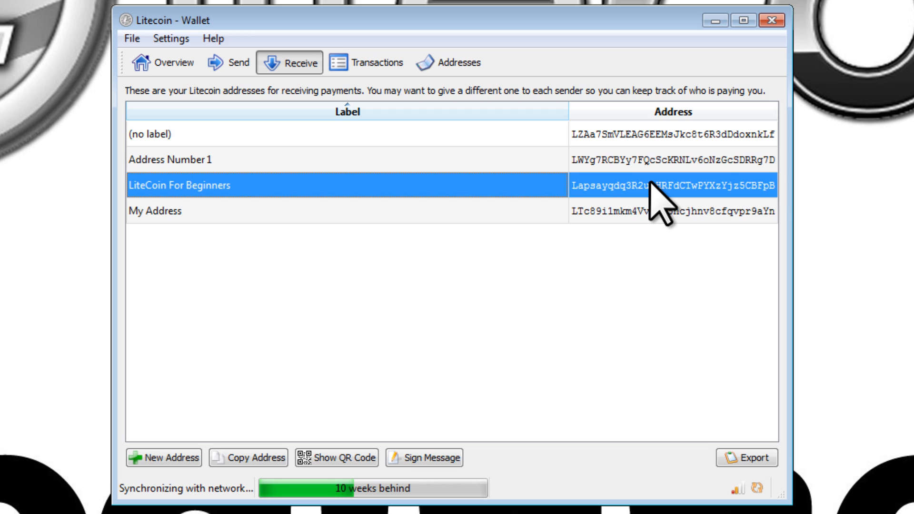
mouse_move(656, 219)
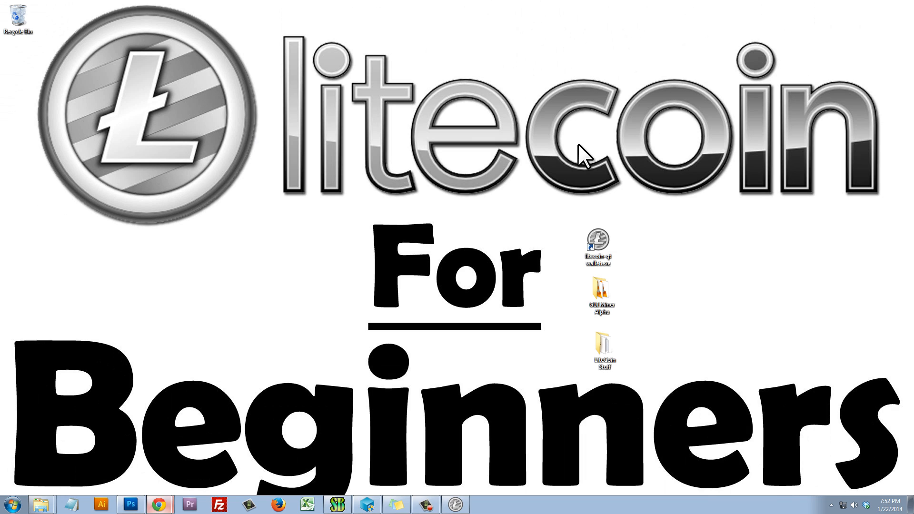
mouse_move(460, 257)
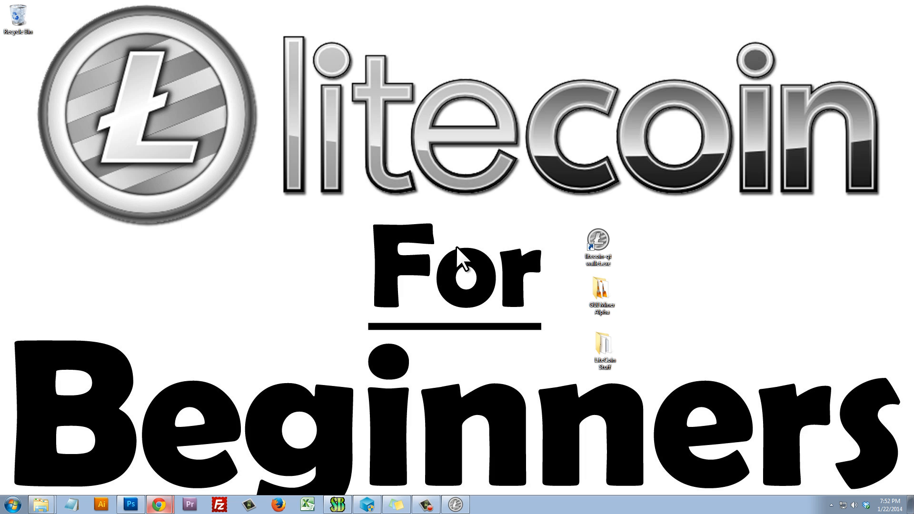
- Select the GUI Miner Alpha folder on the desktop and bring the browser with guiminer.org forward
left_click(601, 302)
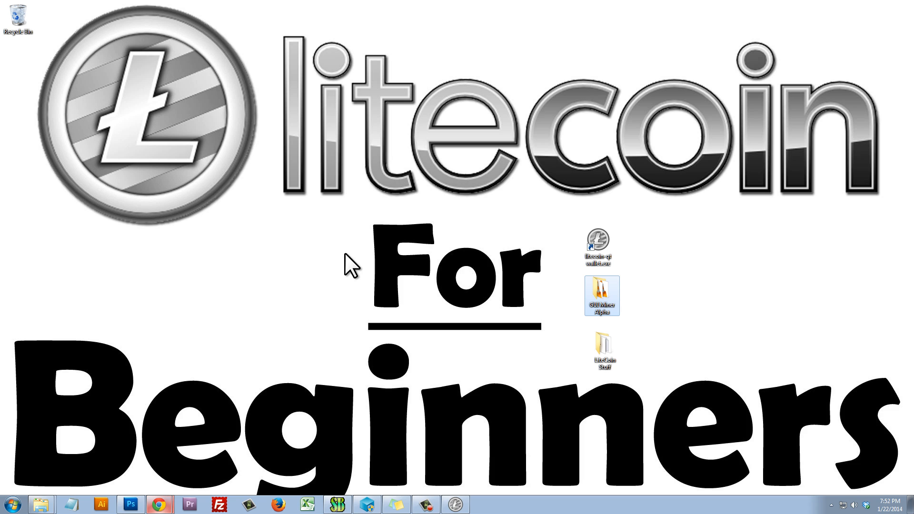
mouse_move(368, 248)
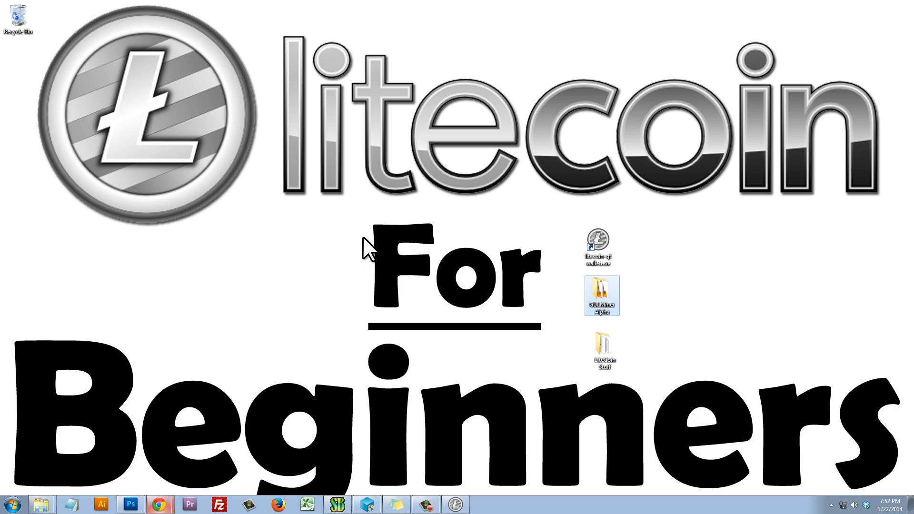
mouse_move(371, 233)
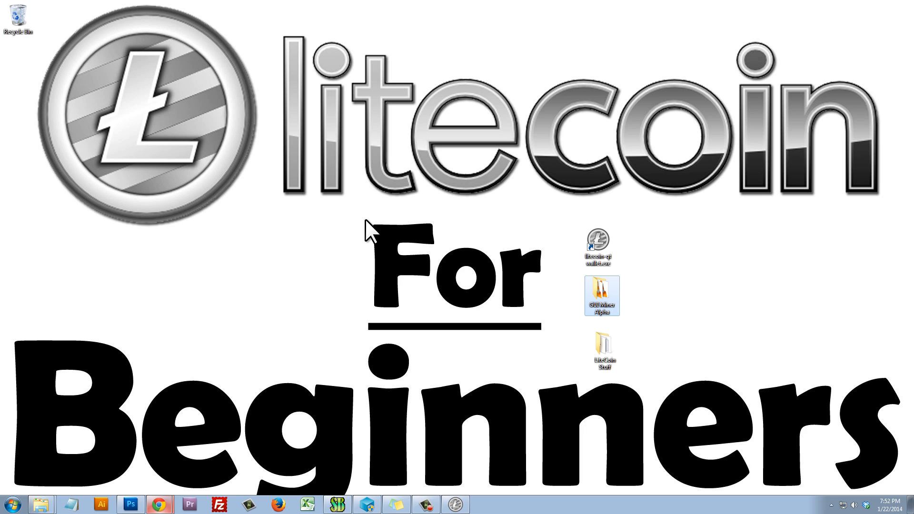
mouse_move(162, 417)
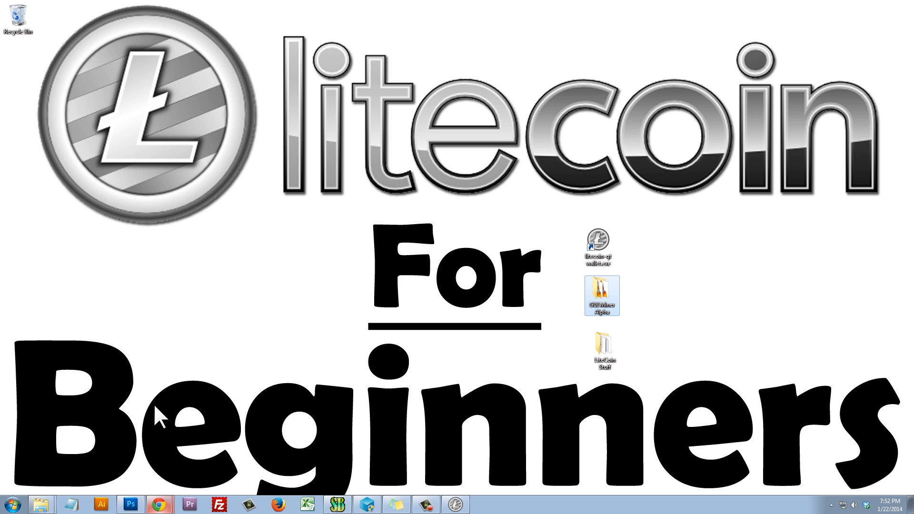
left_click(160, 504)
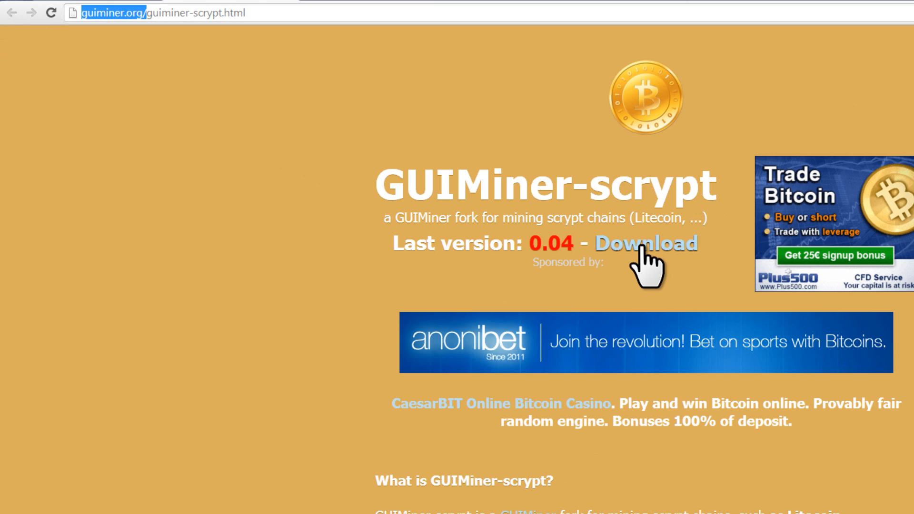
mouse_move(239, 490)
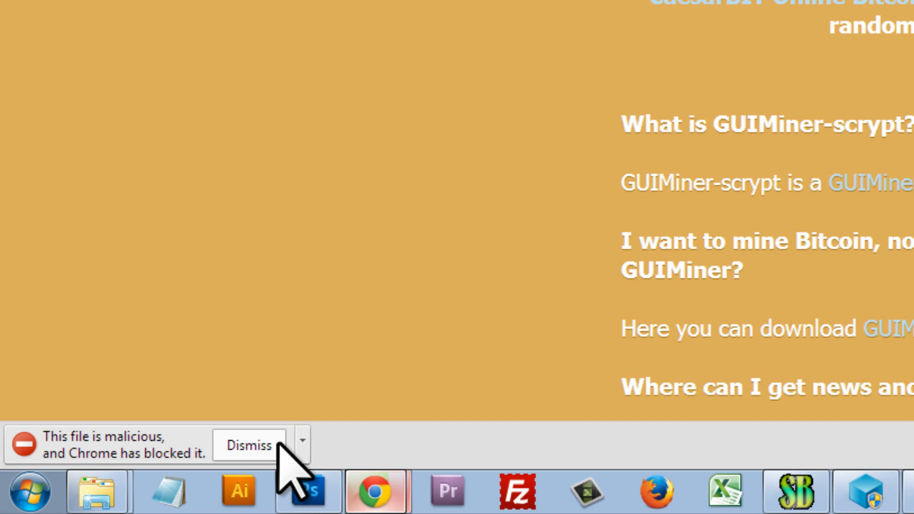
- Dismiss the blocked-download warning and scroll the GUIMiner-scrypt page to its BitcoinTalk forum link
left_click(249, 448)
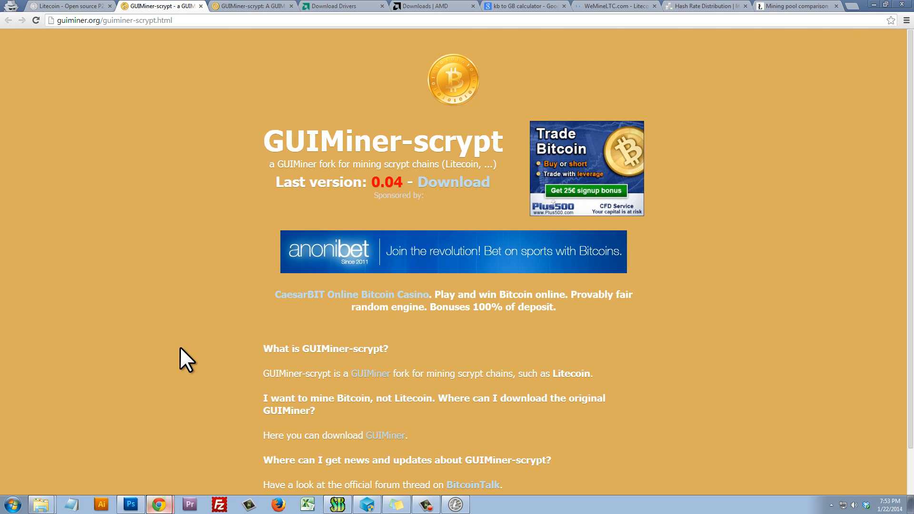
mouse_move(219, 195)
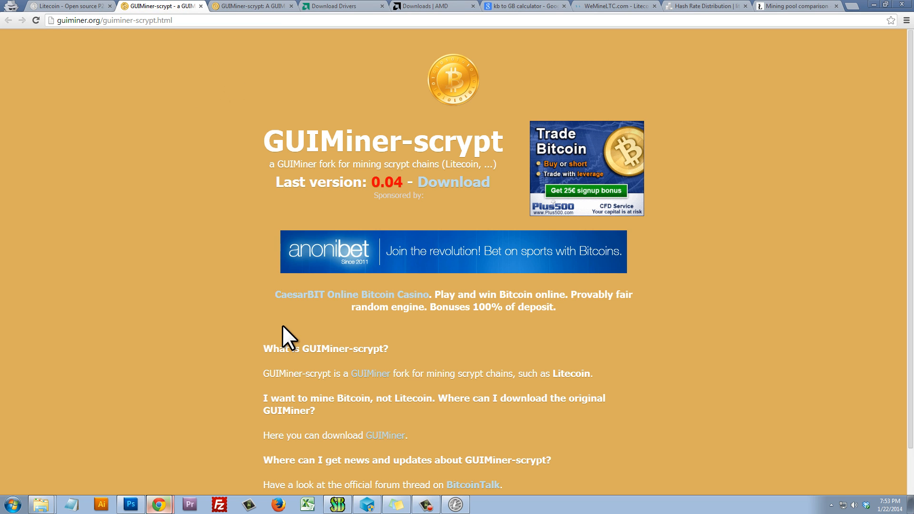
scroll("down", 3)
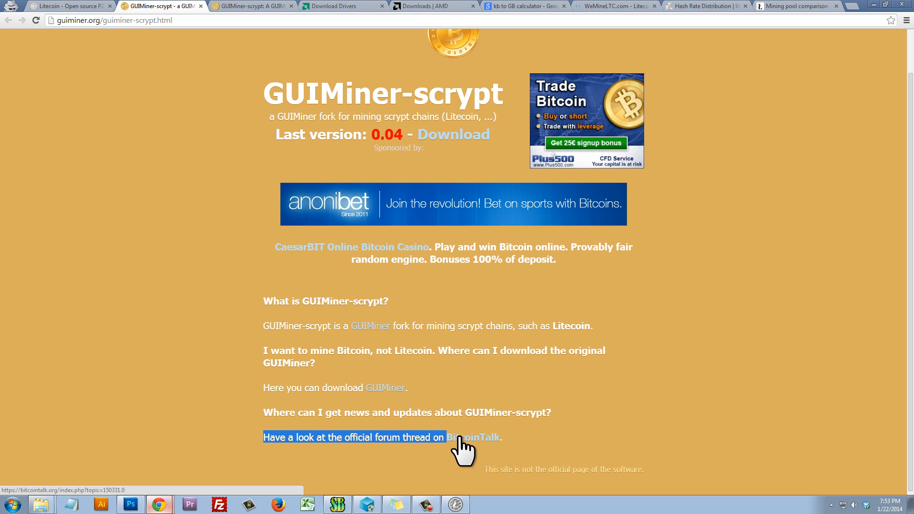
- Follow the BitcoinTalk link to the GUIMiner-scrypt thread and download the win32 v0.04 binaries
left_click(472, 437)
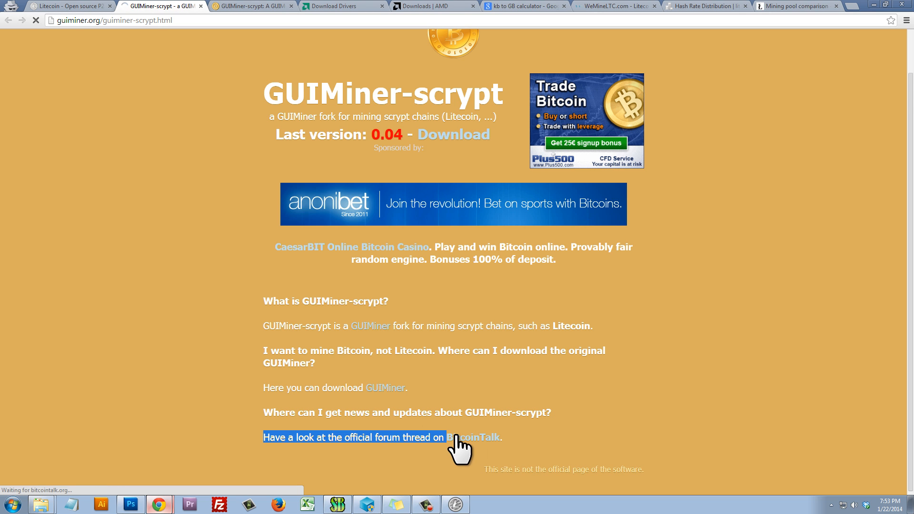
left_click(473, 437)
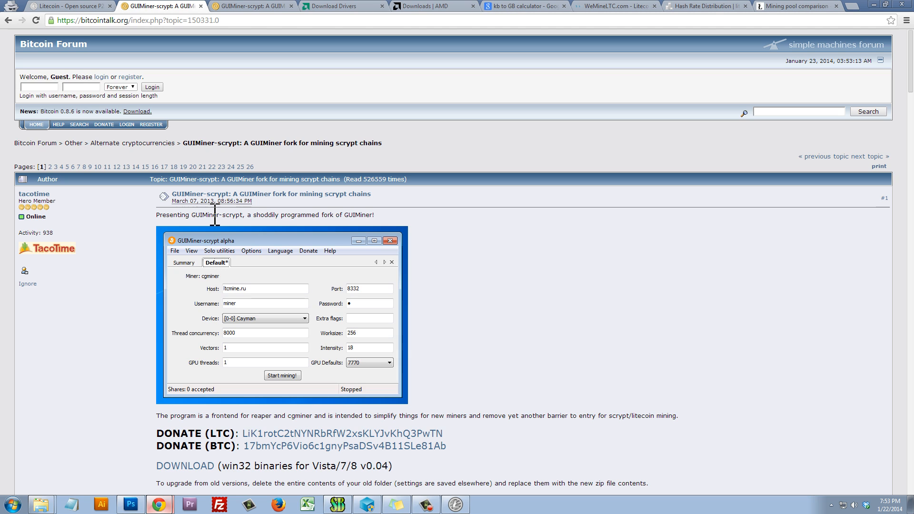
scroll("down", 3)
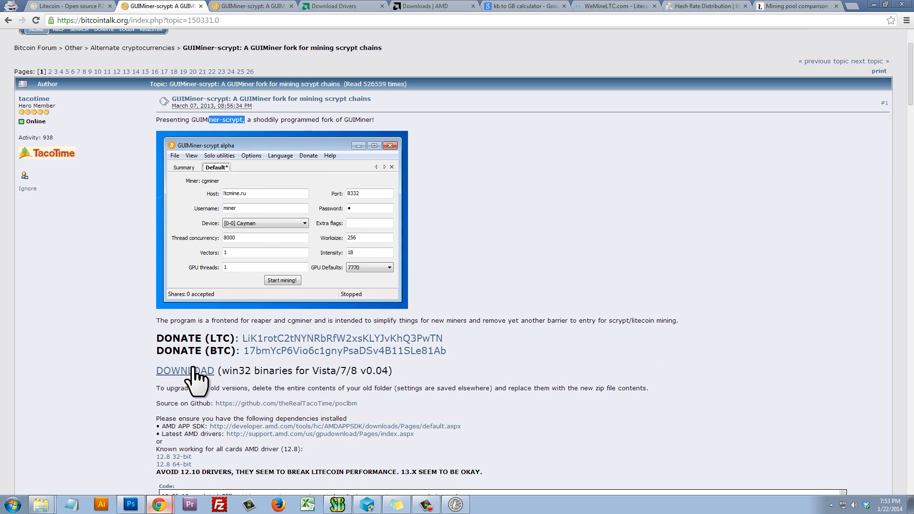
mouse_move(192, 379)
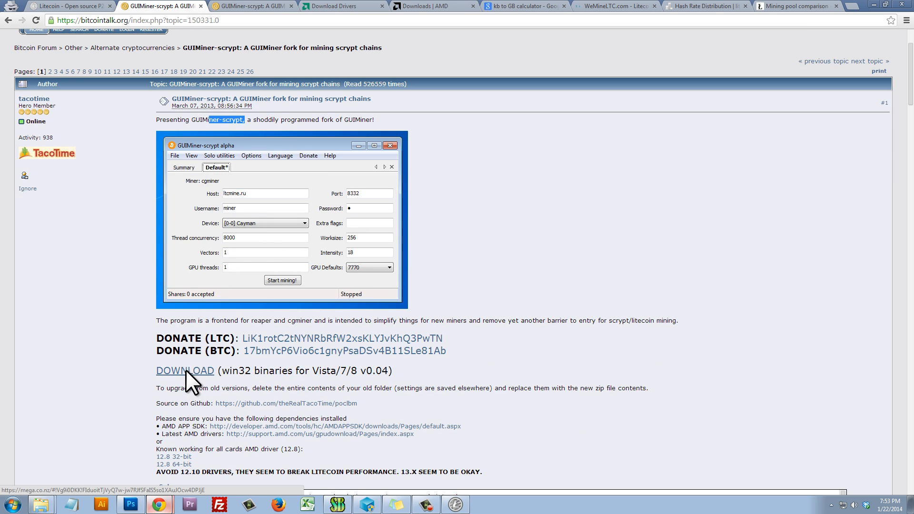
left_click(183, 371)
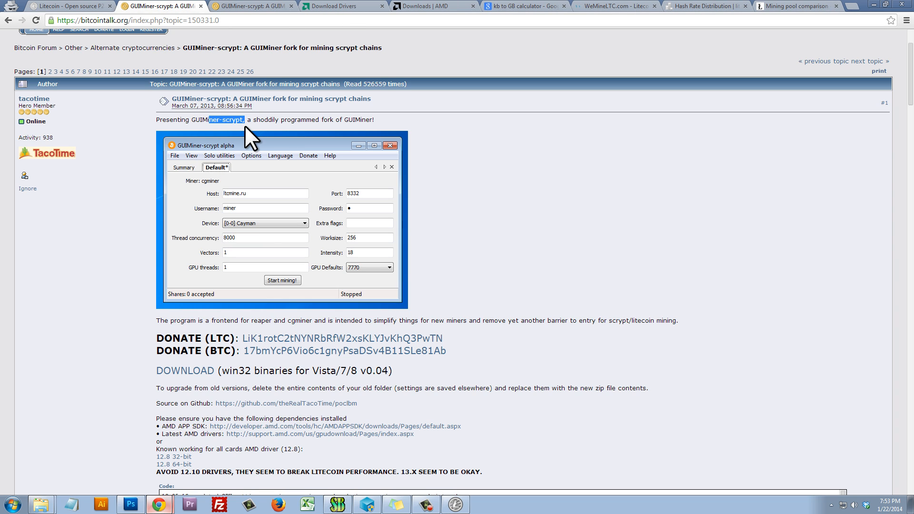
mouse_move(769, 79)
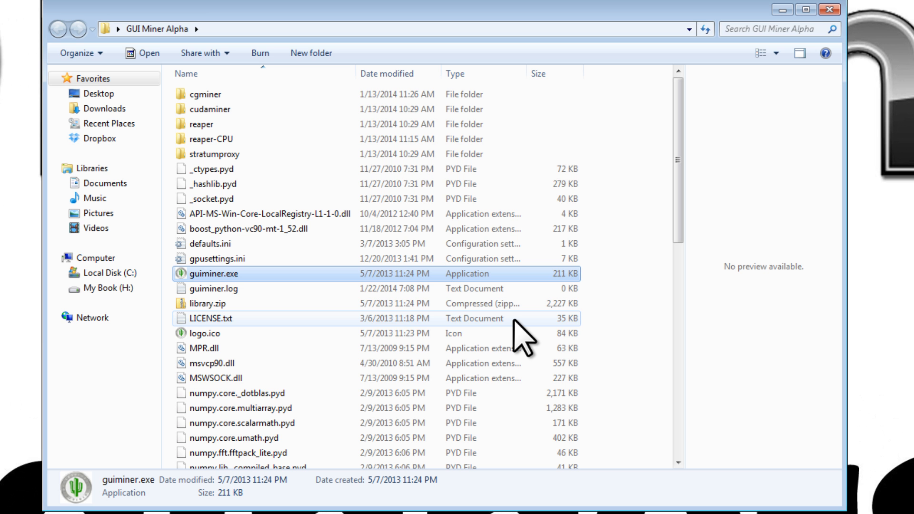
- Launch guiminer.exe from the GUI Miner Alpha folder and minimize the Explorer window
left_click(216, 273)
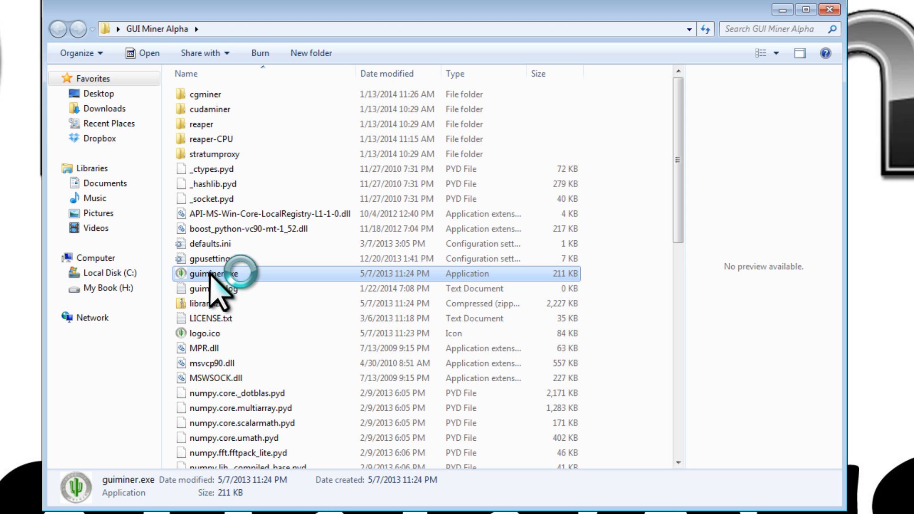
double_click(204, 273)
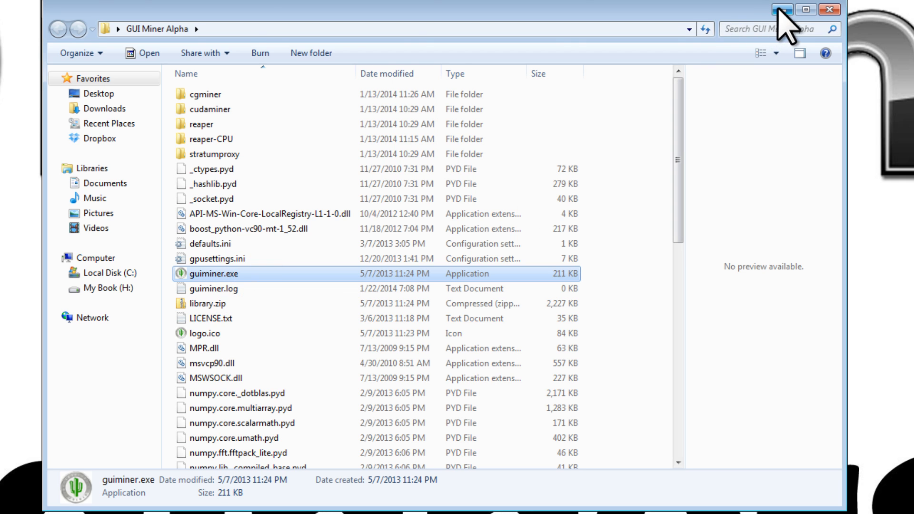
left_click(802, 8)
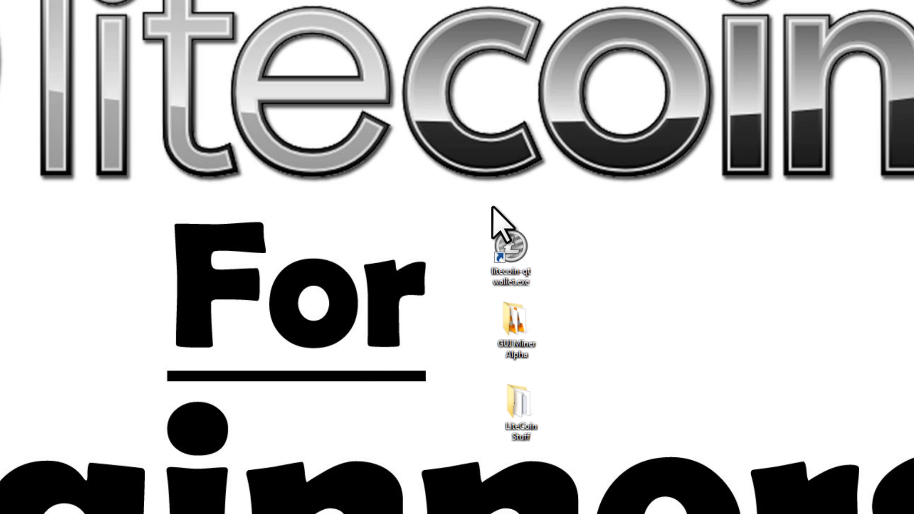
double_click(515, 324)
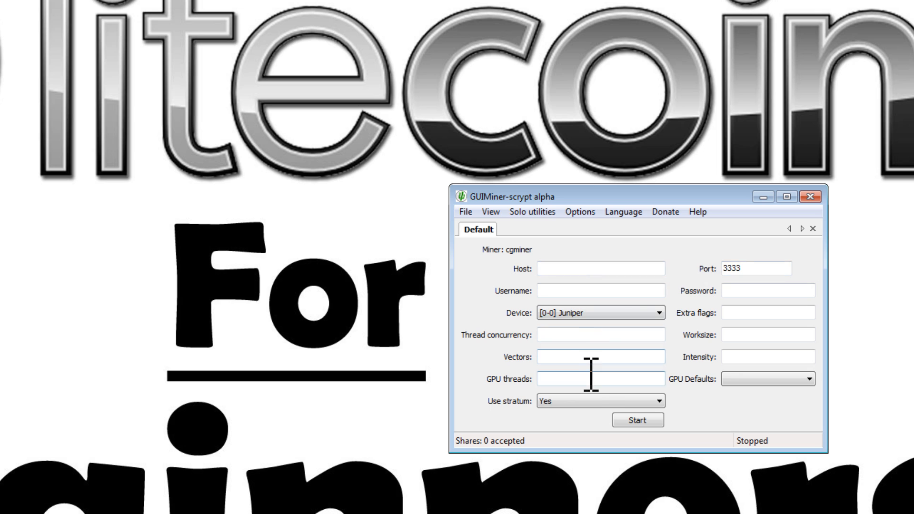
mouse_move(555, 268)
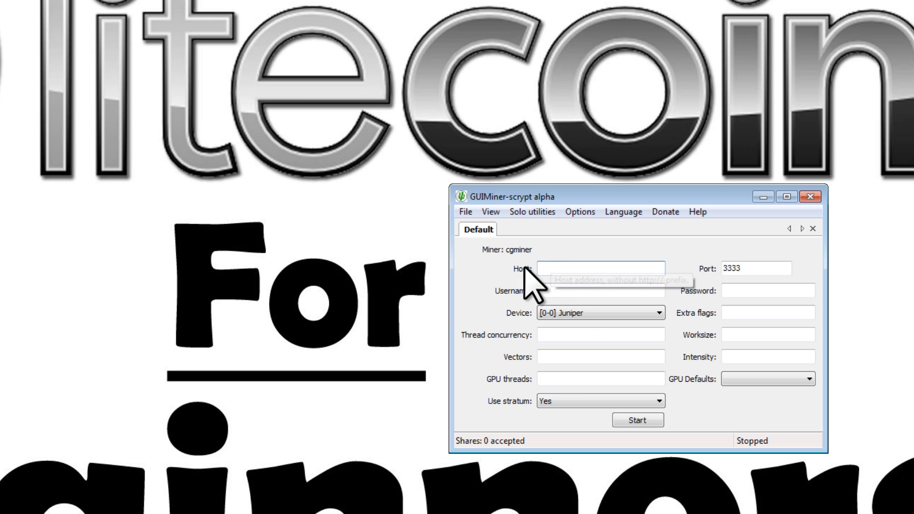
mouse_move(542, 285)
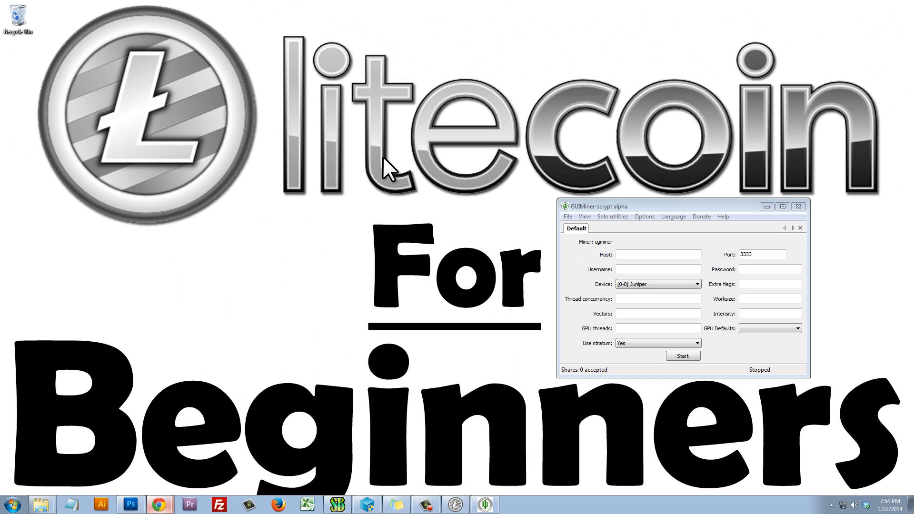
- Bring the browser with the GUIMiner-scrypt forum thread back to the front over the empty miner form
left_click(159, 504)
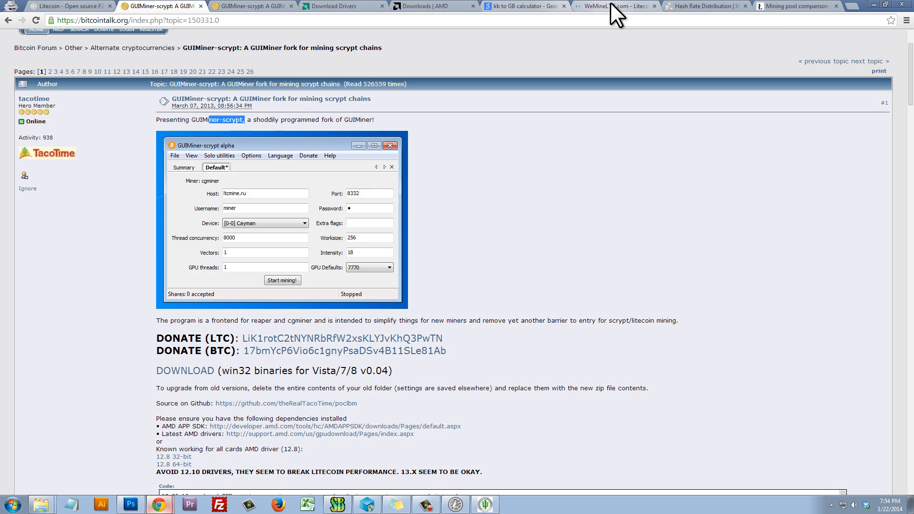
- Switch to the litecoinpool.org Hash Rate Distribution tab showing WeMineLTC with the largest share at 32.6%
left_click(614, 5)
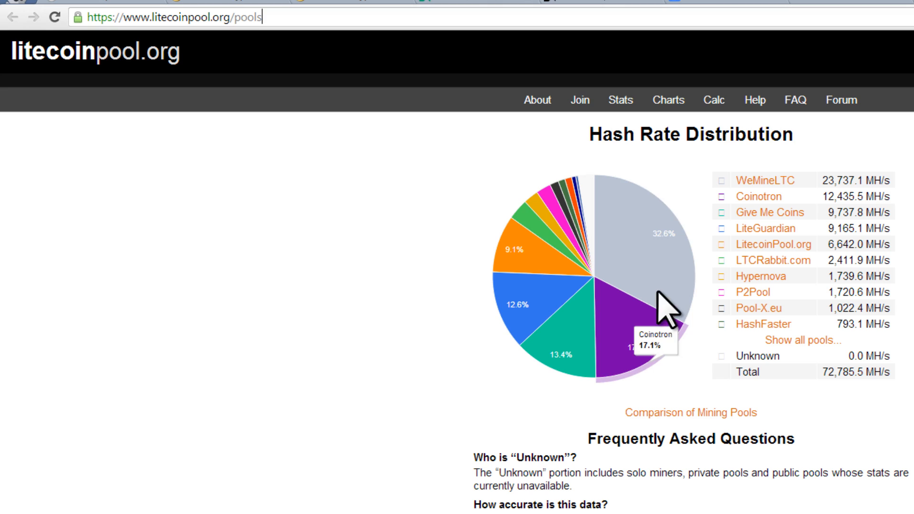
mouse_move(635, 263)
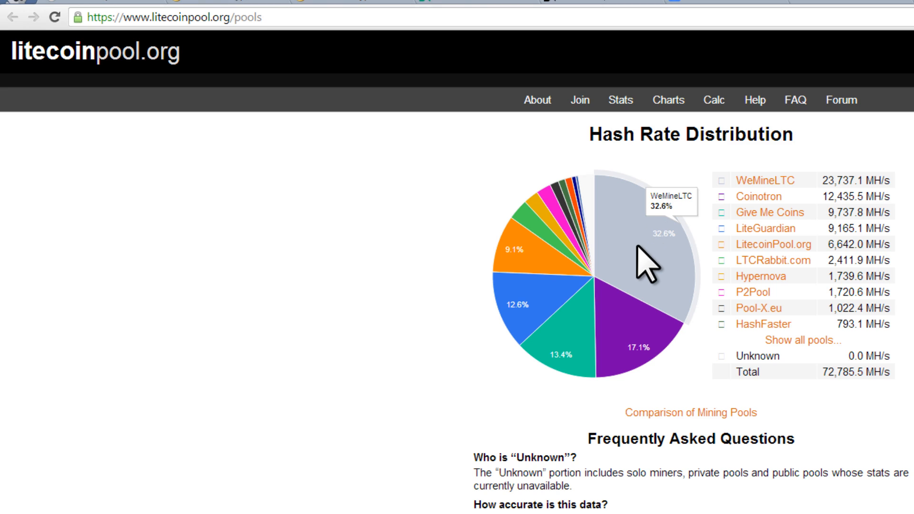
mouse_move(652, 265)
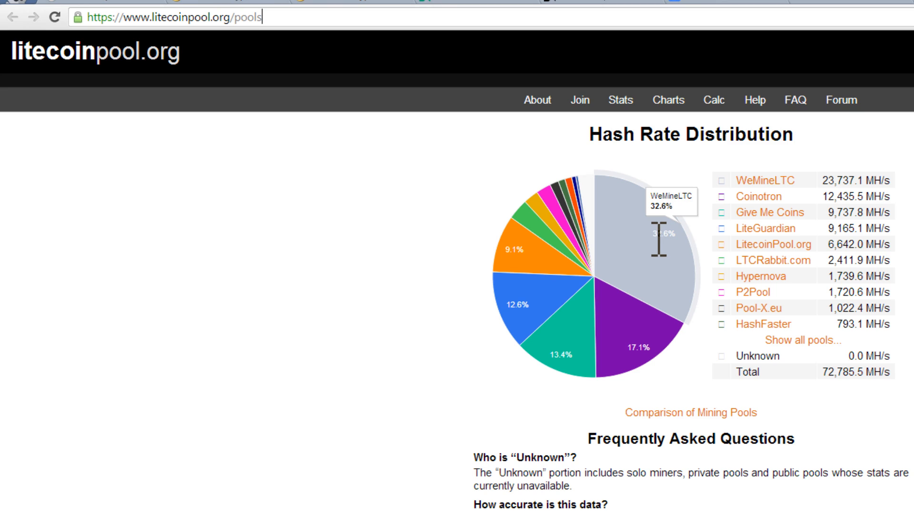
mouse_move(663, 285)
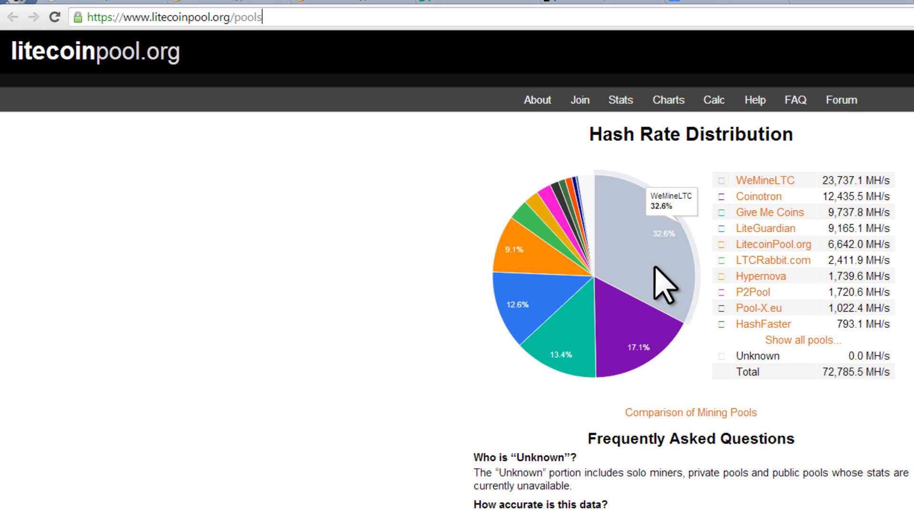
mouse_move(648, 338)
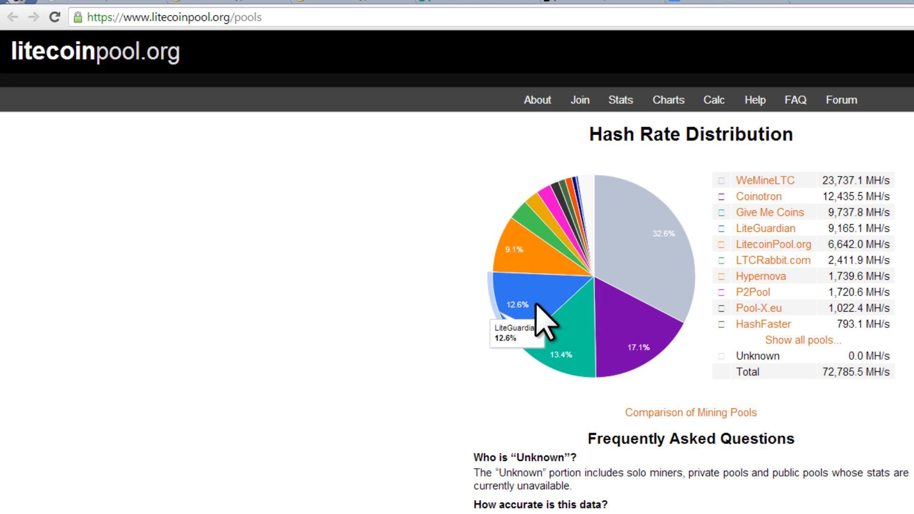
mouse_move(545, 324)
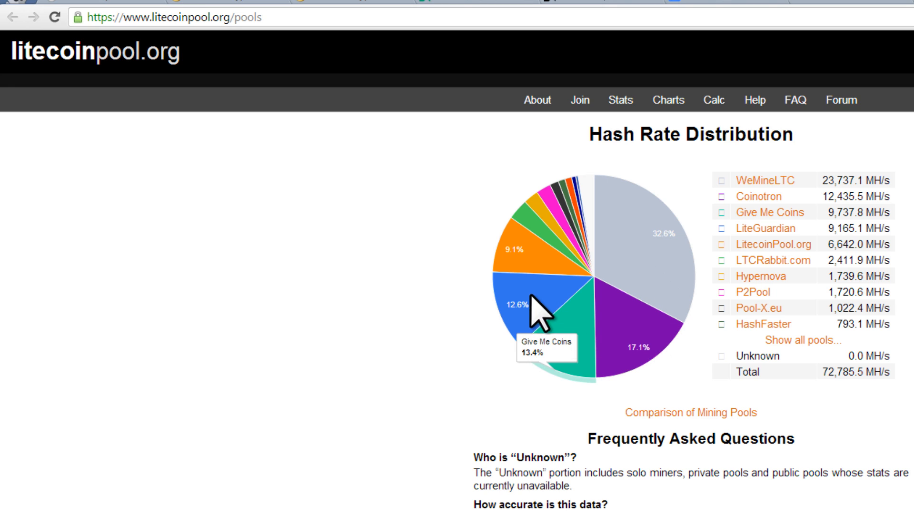
mouse_move(651, 256)
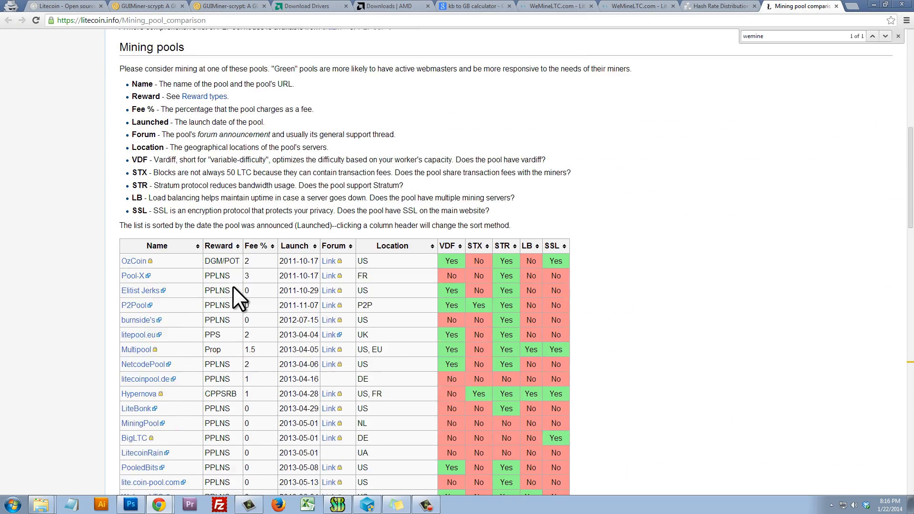
- Locate and mark WeMineLTC in the wiki's Large mining pools table, then switch to the WeMineLTC site tab
scroll("down", 3)
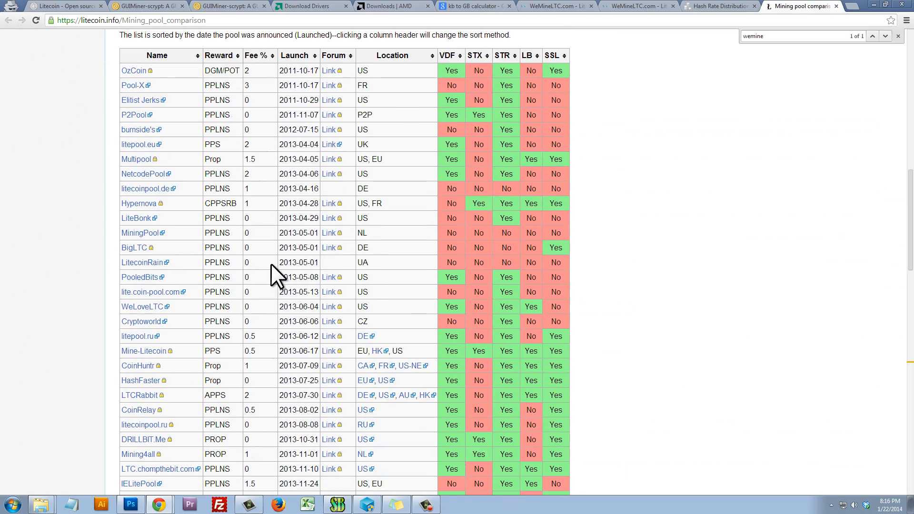
scroll("down", 3)
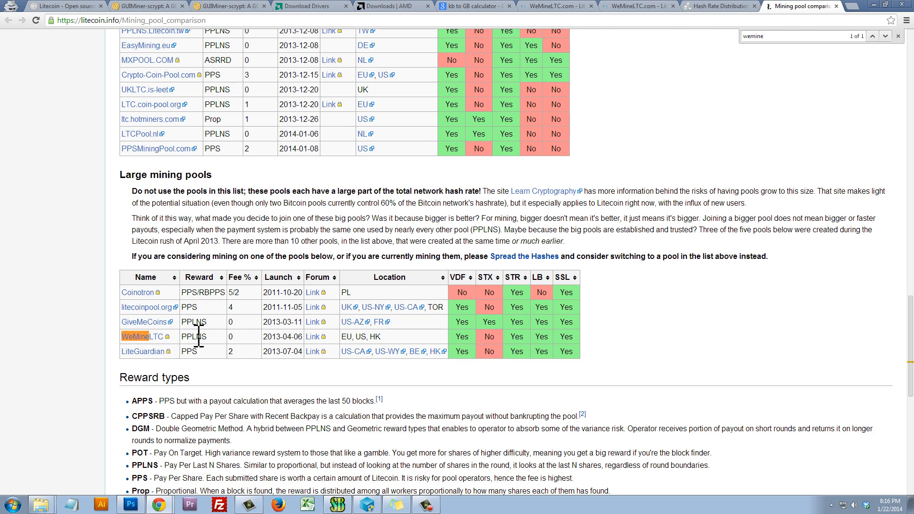
double_click(194, 336)
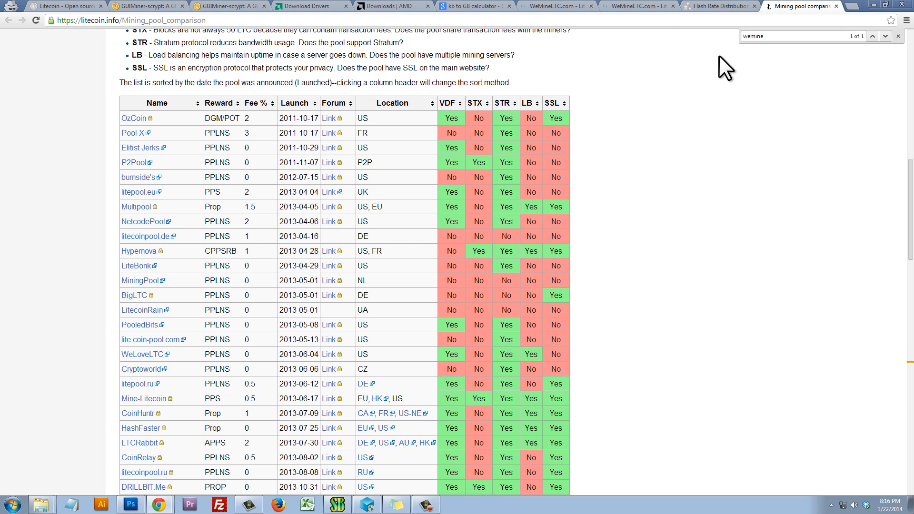
left_click(612, 6)
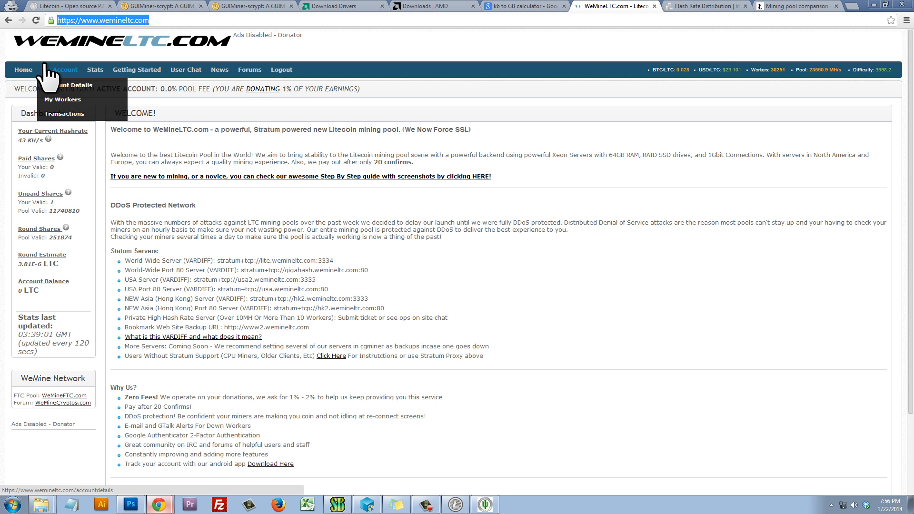
mouse_move(52, 64)
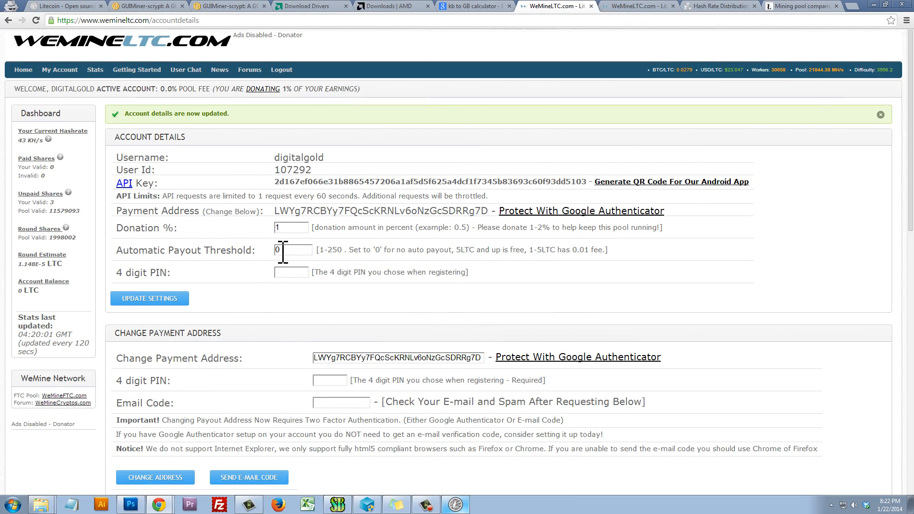
- Replace the automatic payout threshold value with 1 LTC
double_click(291, 250)
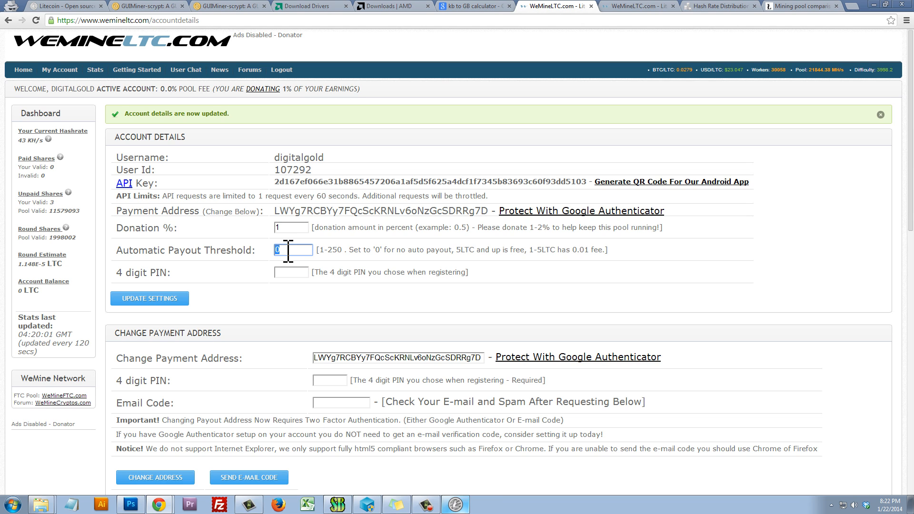
type("1")
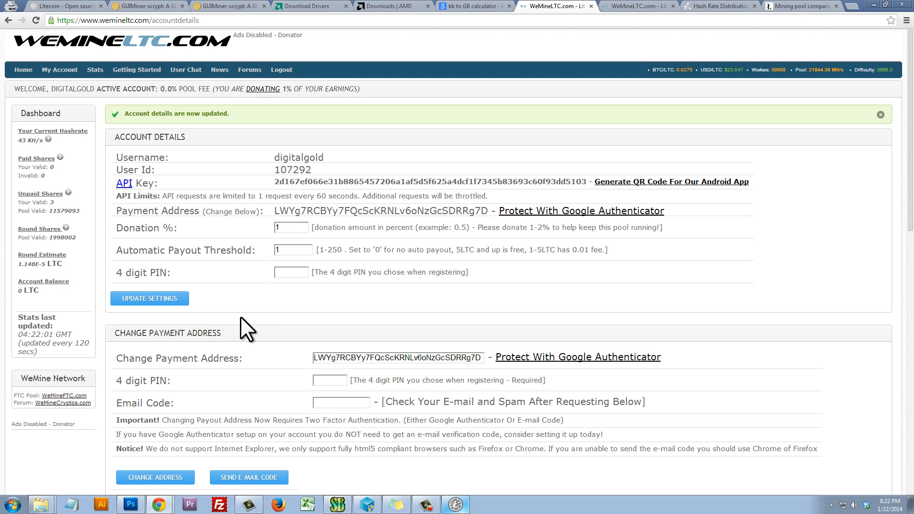
mouse_move(217, 335)
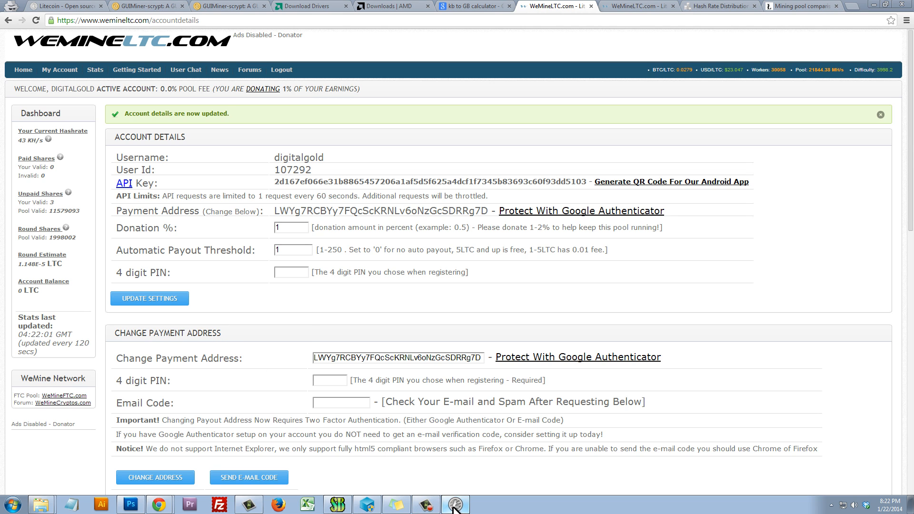
- Copy the 'LiteCoin For Beginners' receiving address from the wallet's address list
left_click(351, 162)
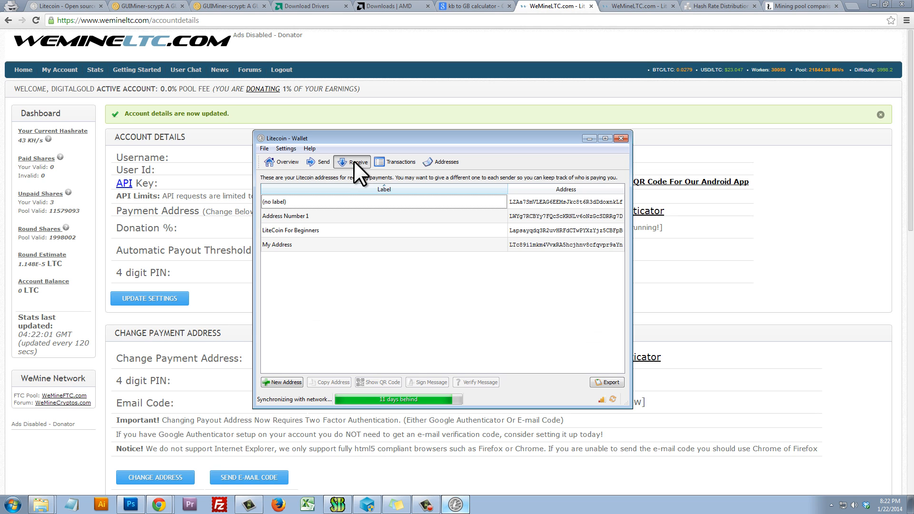
left_click(290, 229)
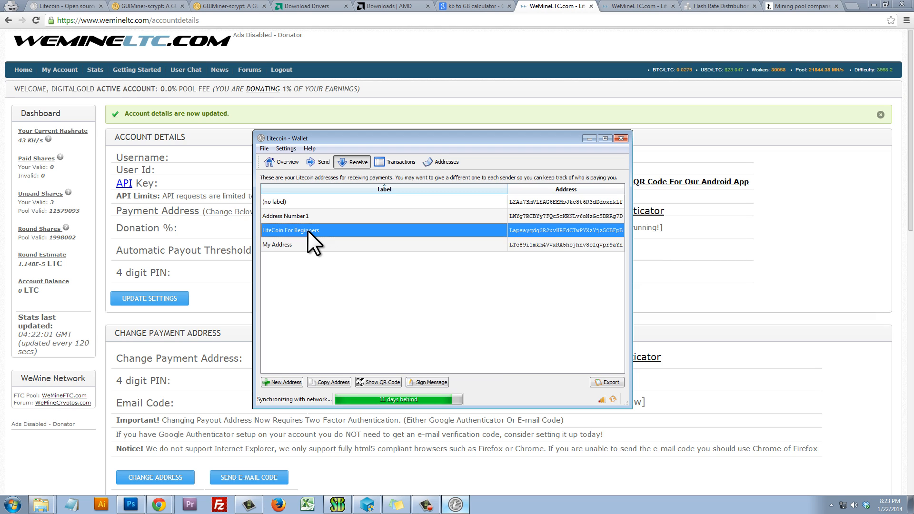
mouse_move(548, 245)
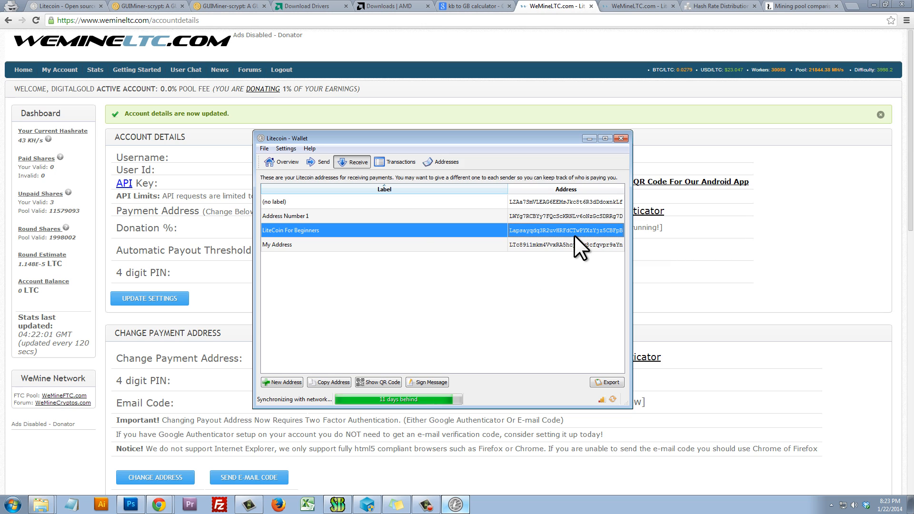
left_click(620, 138)
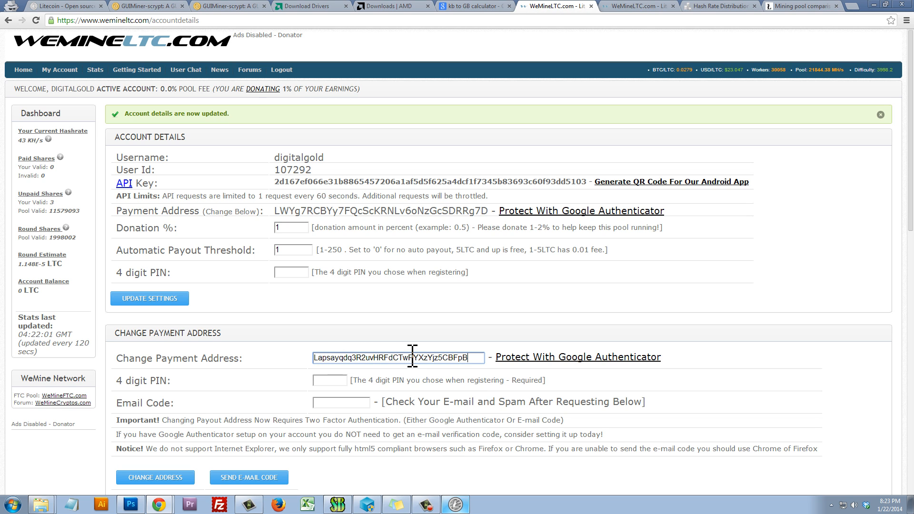
- Submit the wallet address as new payout address with PIN and emailed code; the pool rejects the code
left_click(328, 380)
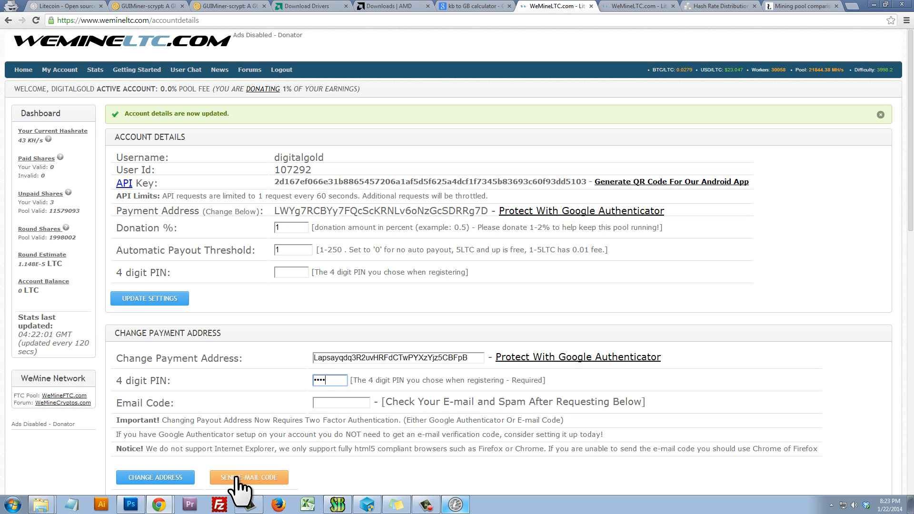
left_click(249, 477)
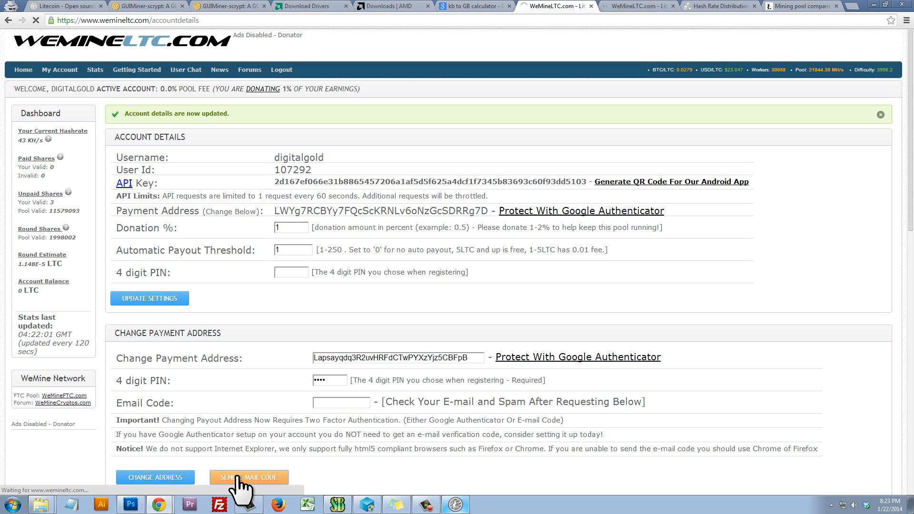
left_click(248, 477)
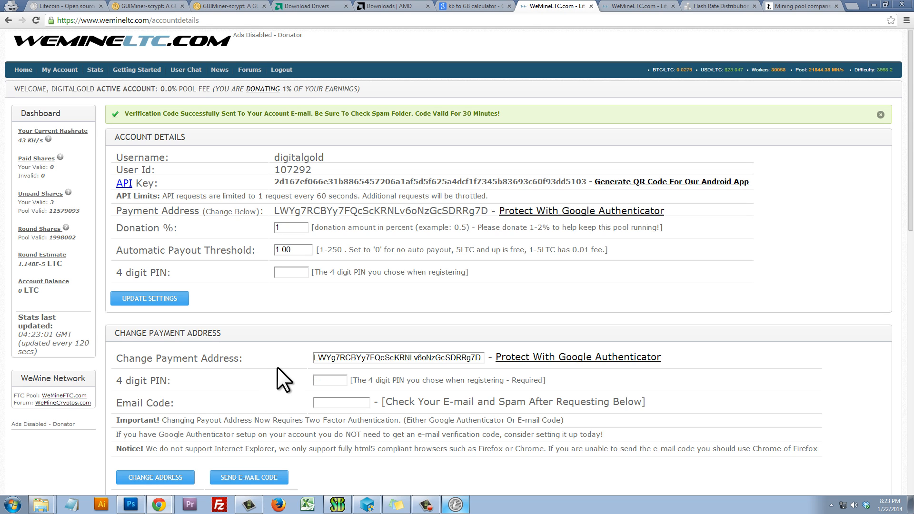
left_click(328, 380)
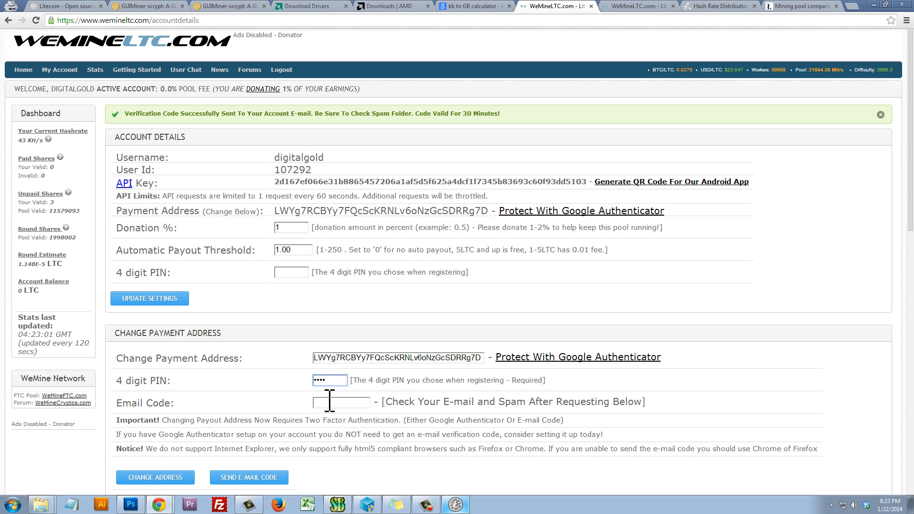
left_click(341, 402)
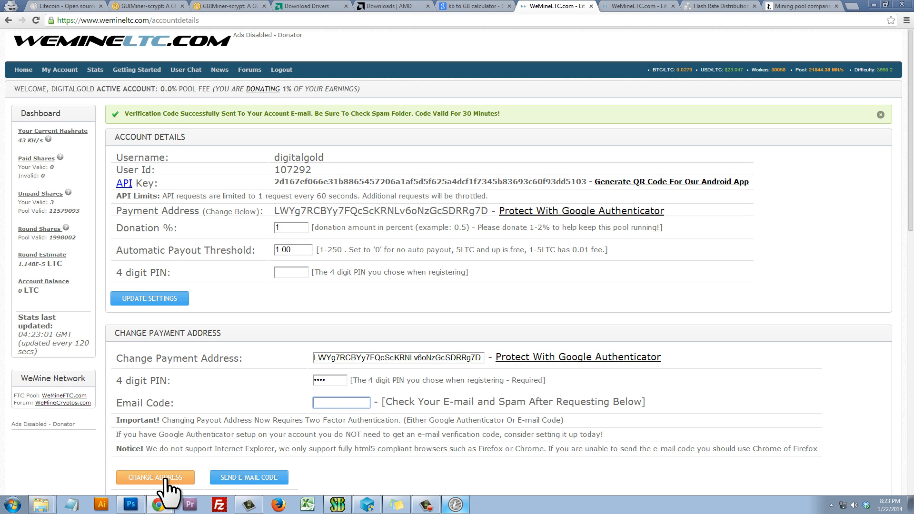
left_click(154, 477)
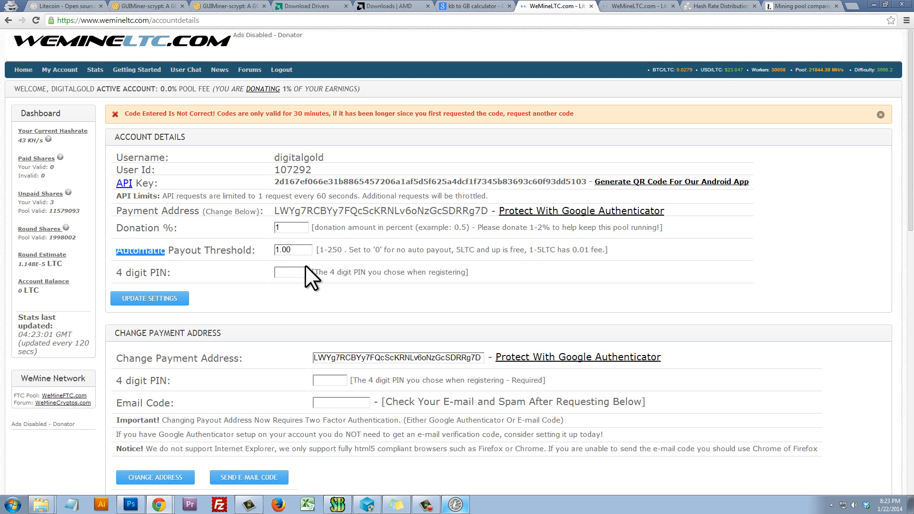
triple_click(398, 357)
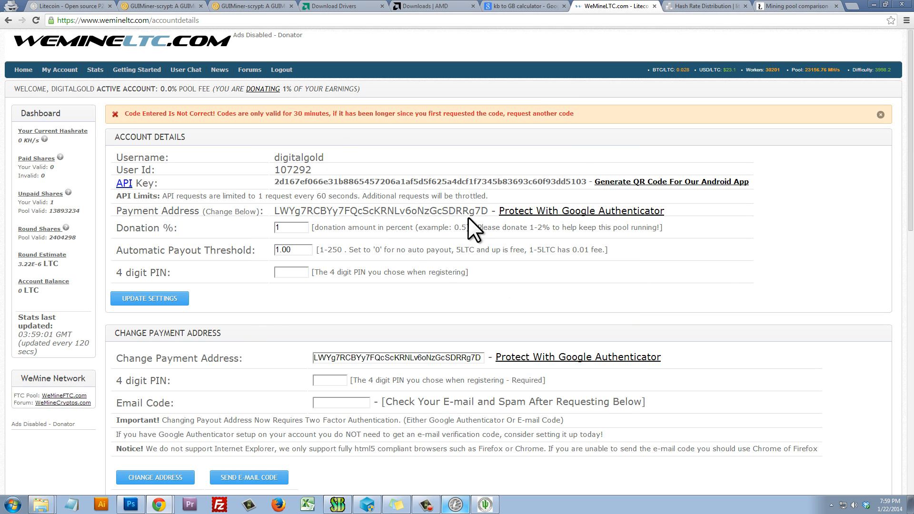
mouse_move(395, 256)
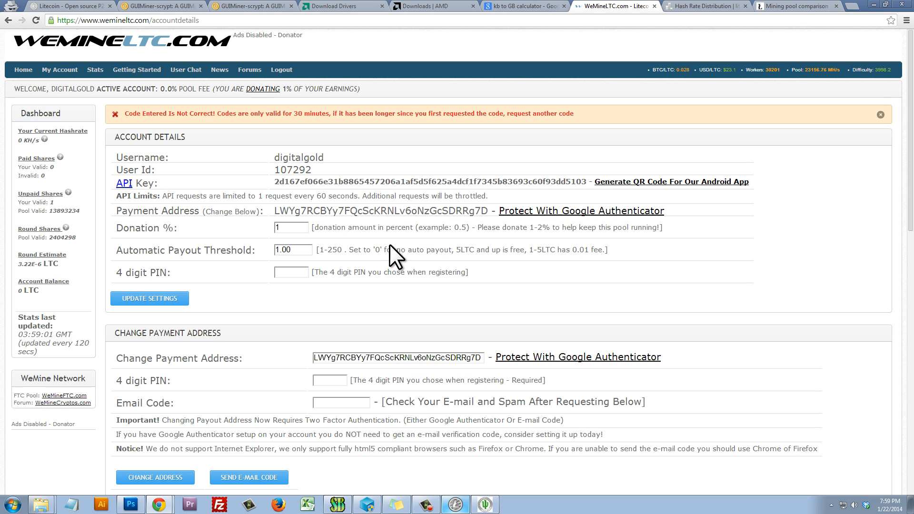
mouse_move(259, 180)
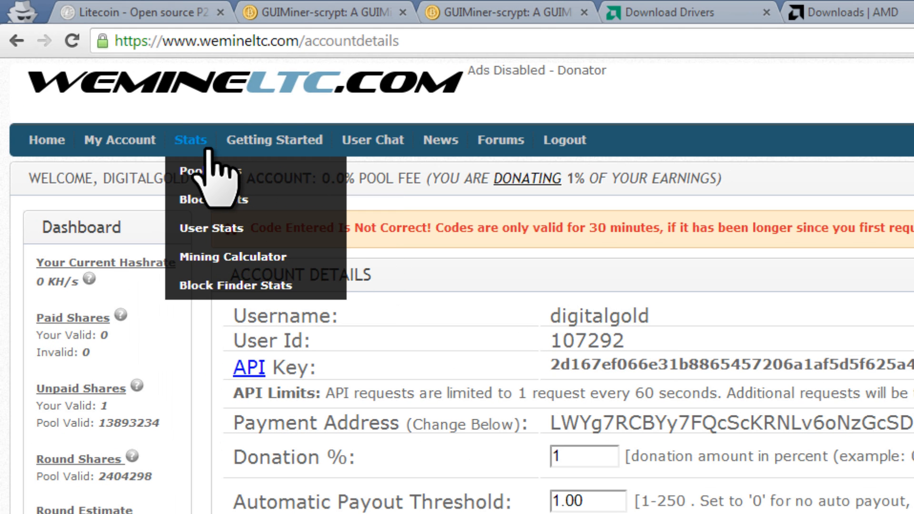
mouse_move(120, 140)
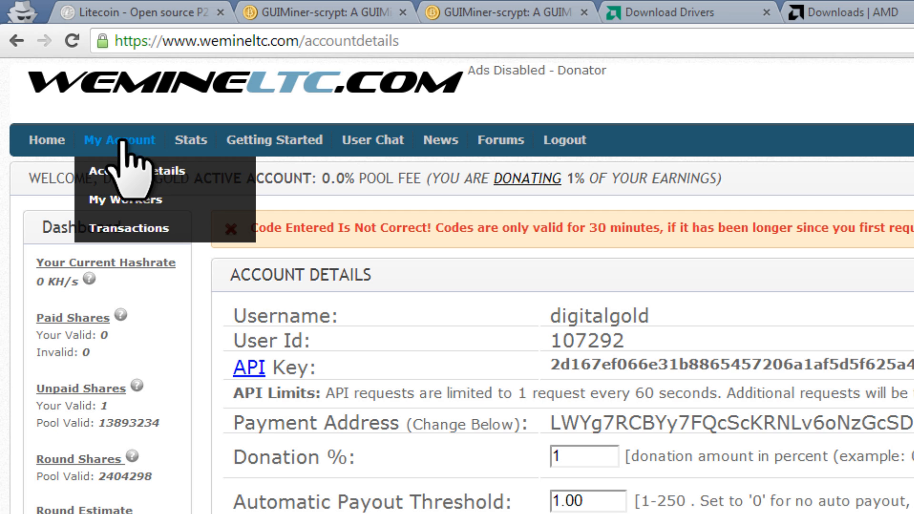
left_click(118, 200)
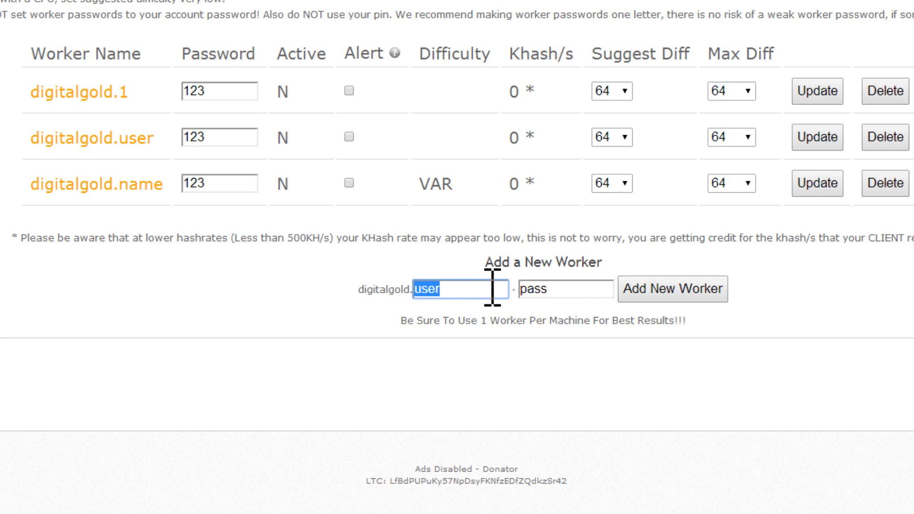
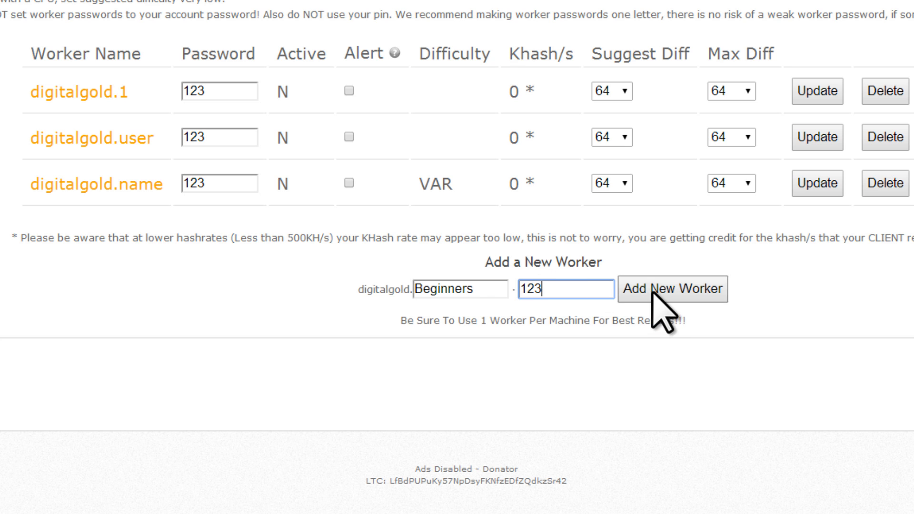
left_click(671, 290)
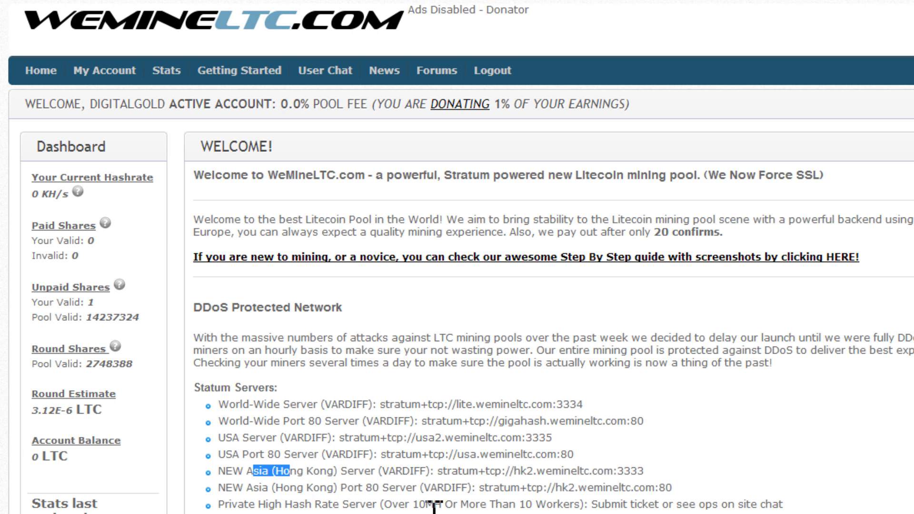
- Take the World-Wide stratum host lite.wemineltc.com for GUIMiner and enter the worker password
left_click_drag(257, 472, 528, 405)
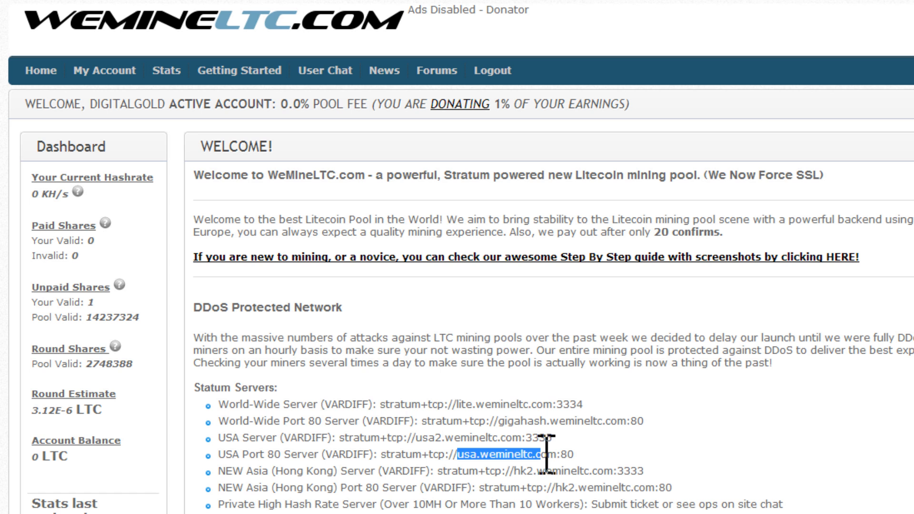
scroll("down", 3)
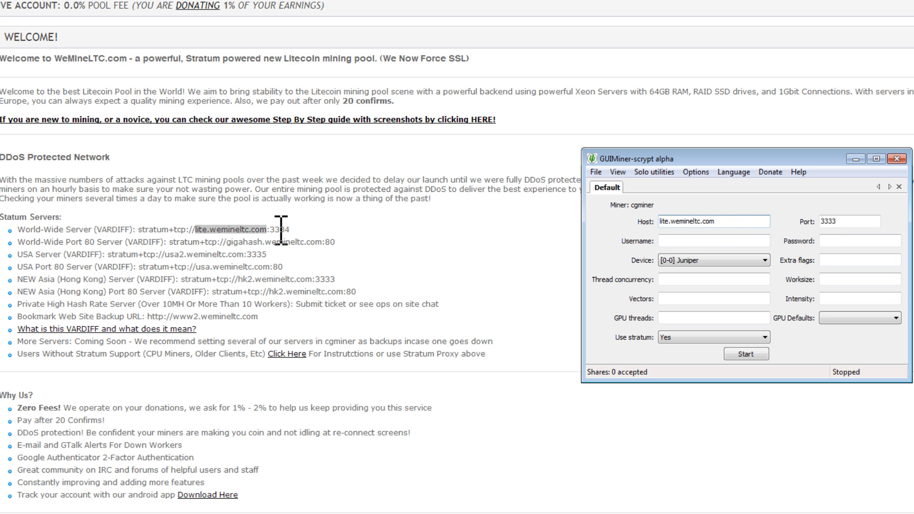
left_click(848, 221)
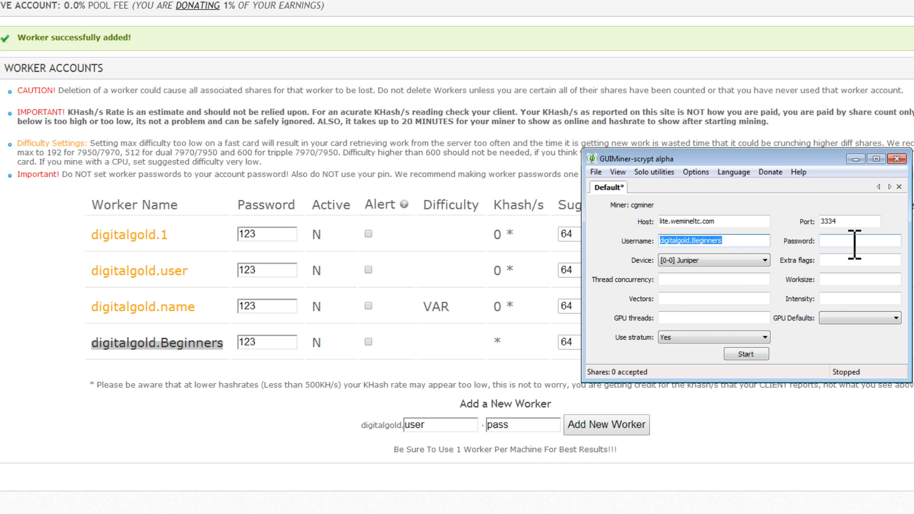
type("•••")
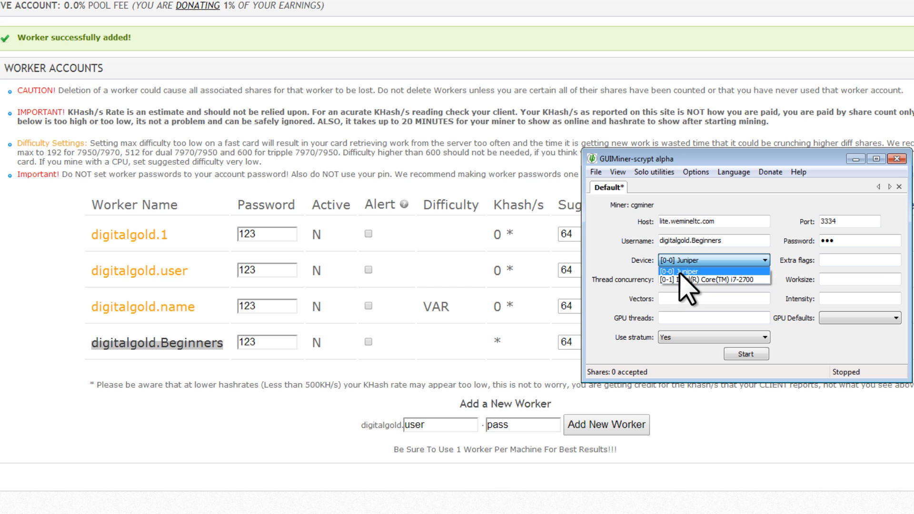
left_click(713, 279)
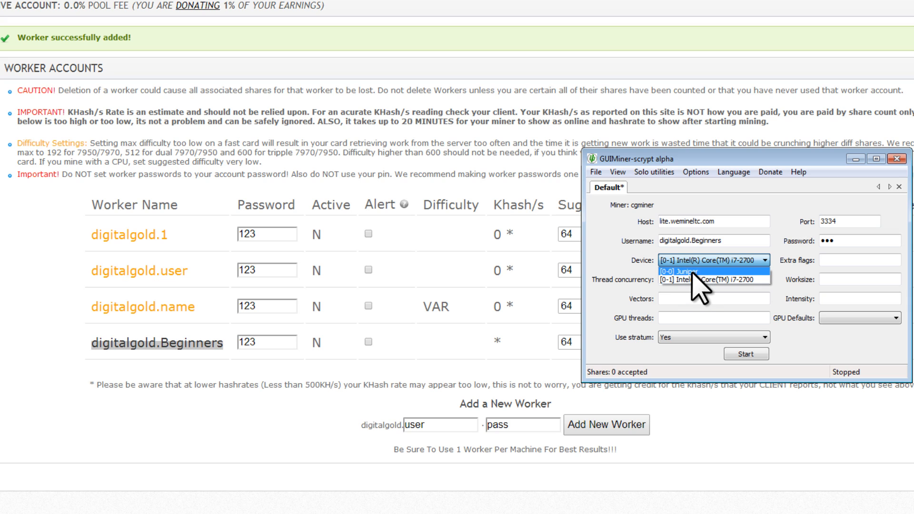
left_click(697, 275)
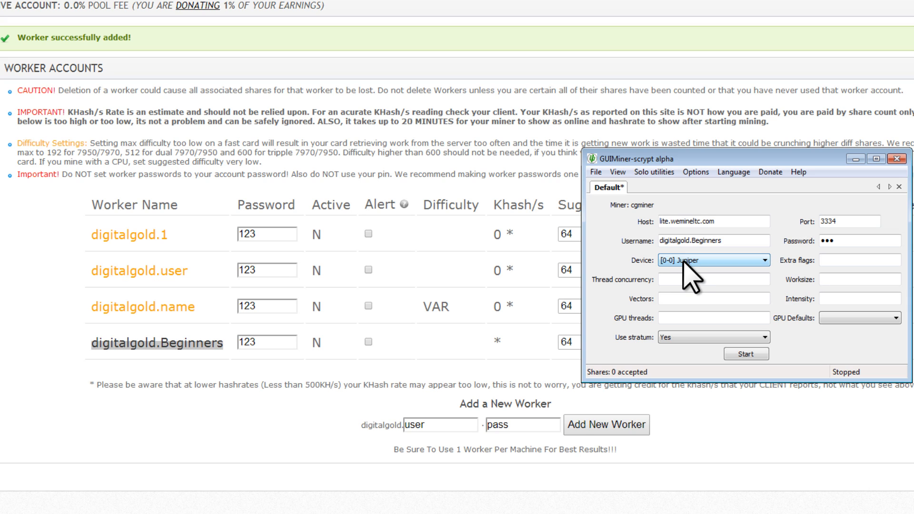
left_click(765, 260)
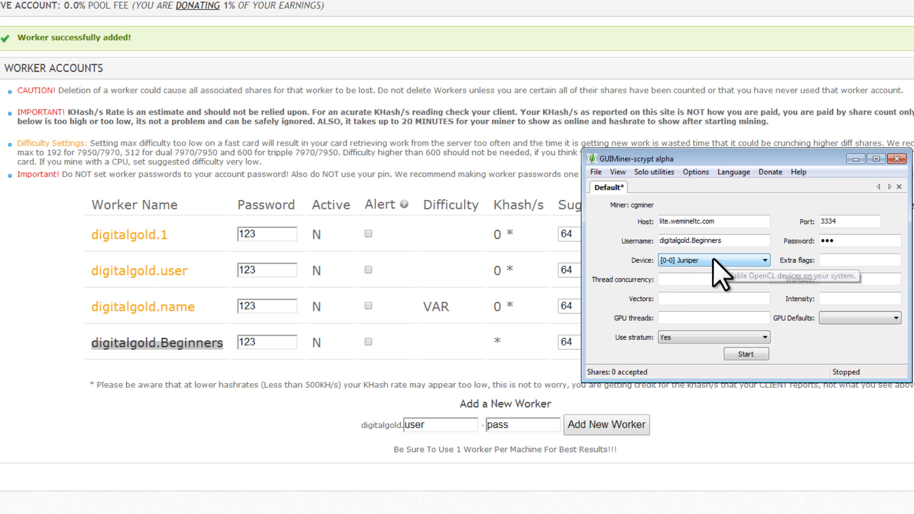
mouse_move(726, 280)
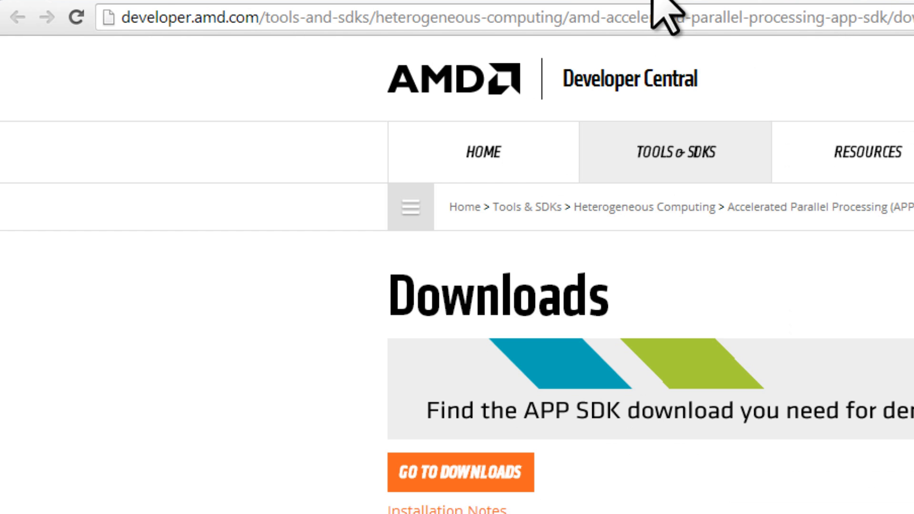
- View the AMD graphics driver download page at support.amd.com in Chrome
left_click(460, 472)
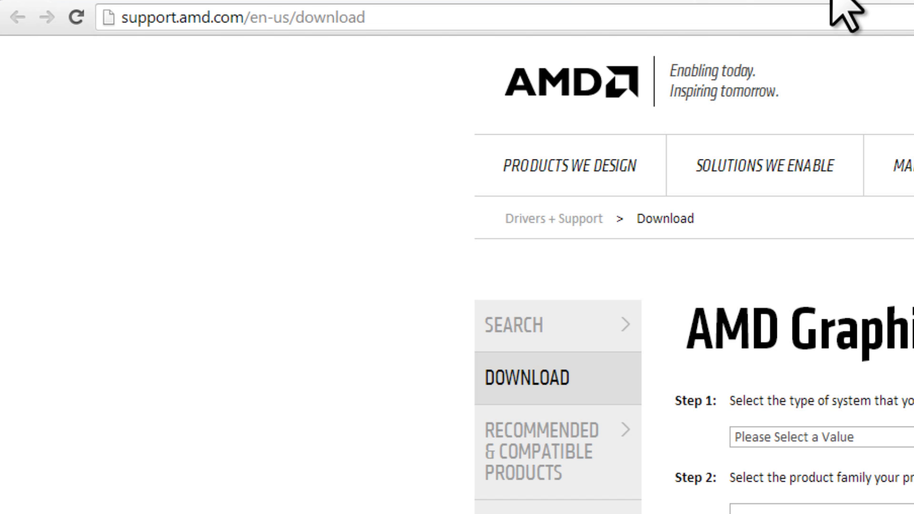
mouse_move(857, 22)
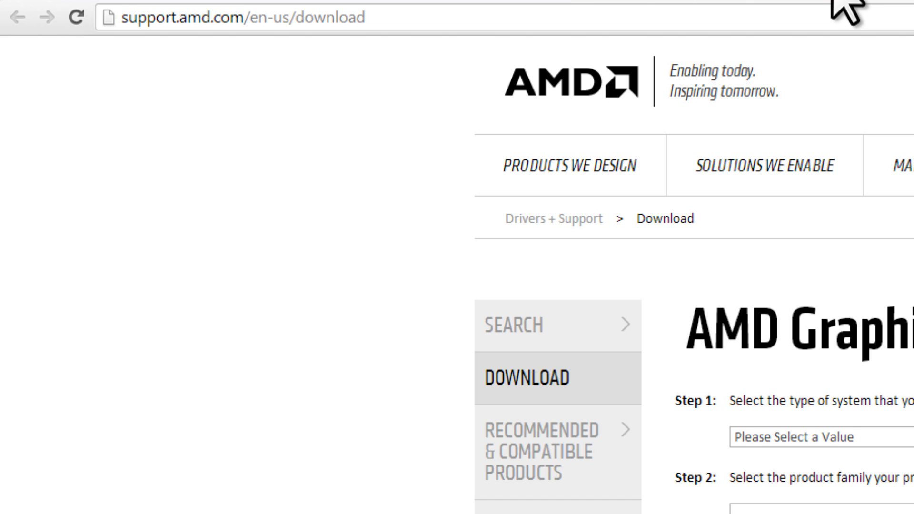
scroll("down", 3)
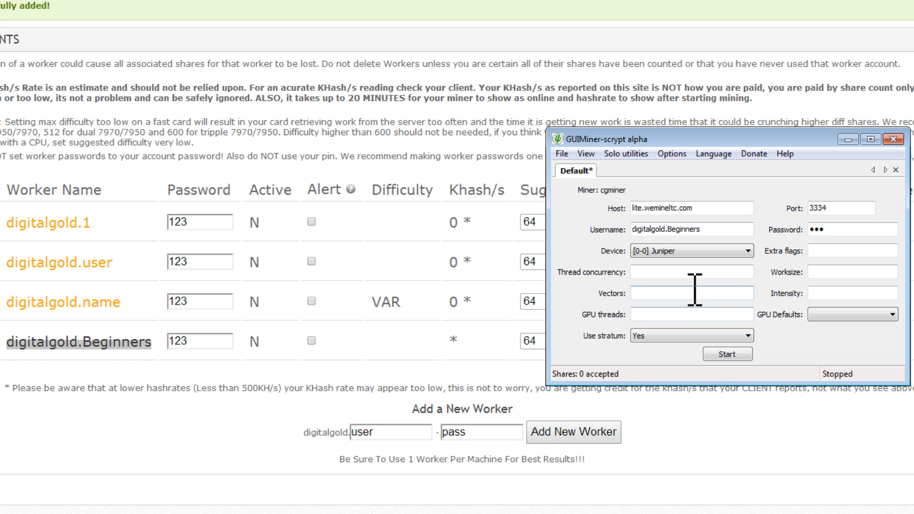
mouse_move(692, 272)
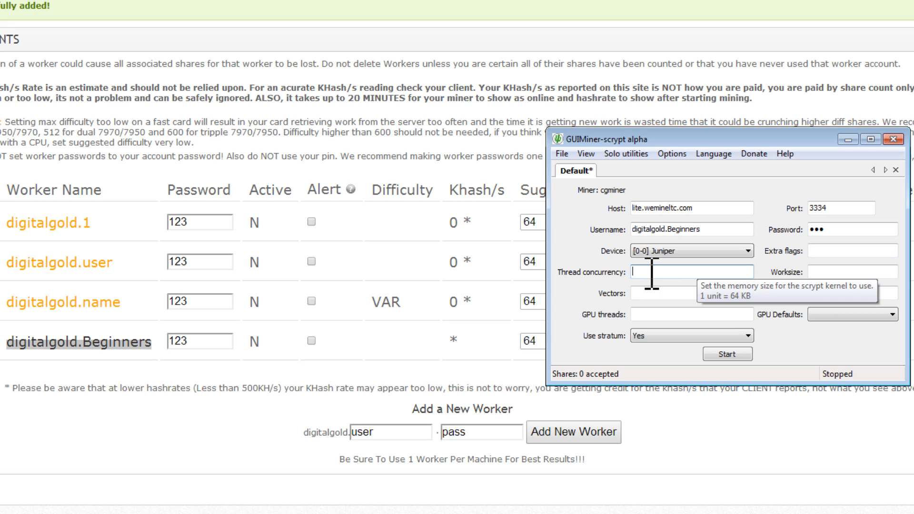
- Enter thread concurrency 9200, vectors 1, GPU threads 1, worksize 256 and intensity 15
type("9200")
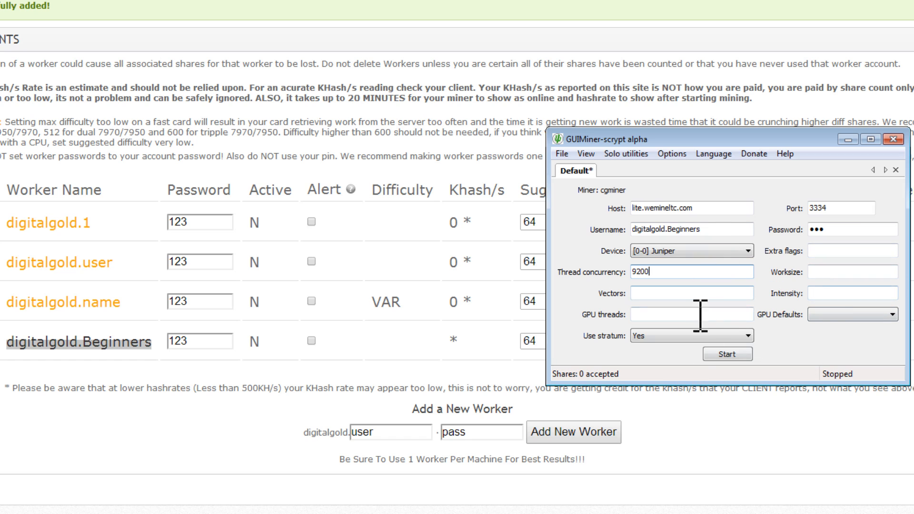
mouse_move(691, 315)
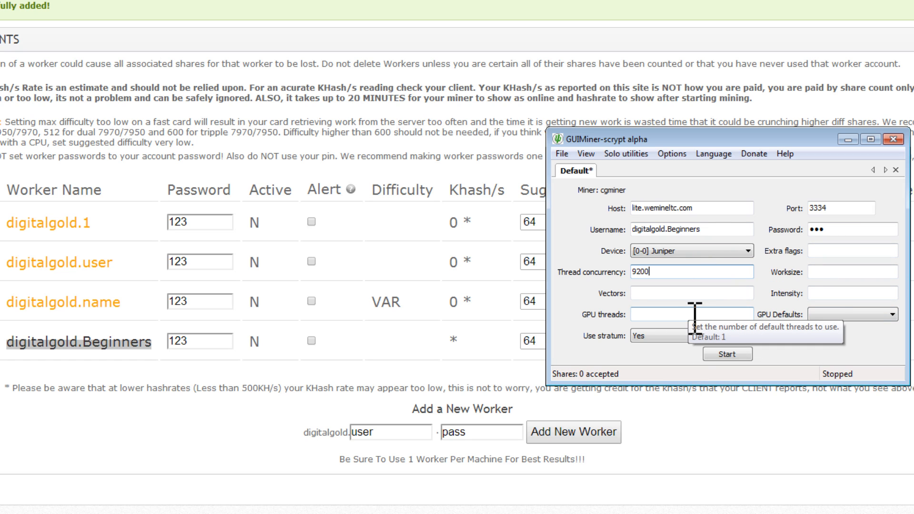
mouse_move(693, 293)
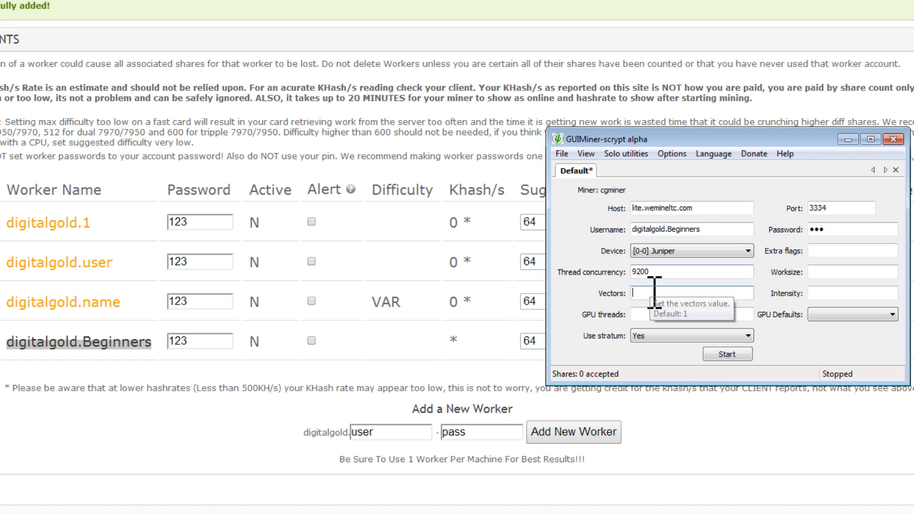
type("1")
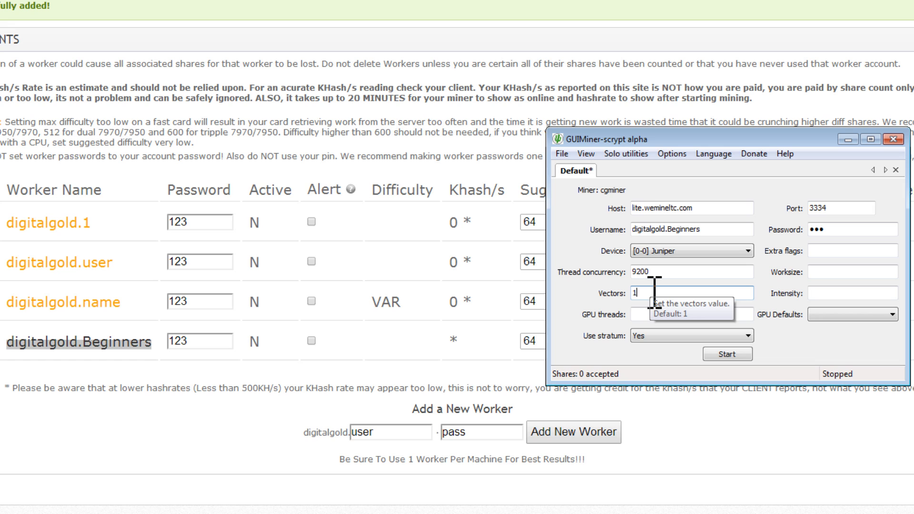
mouse_move(691, 316)
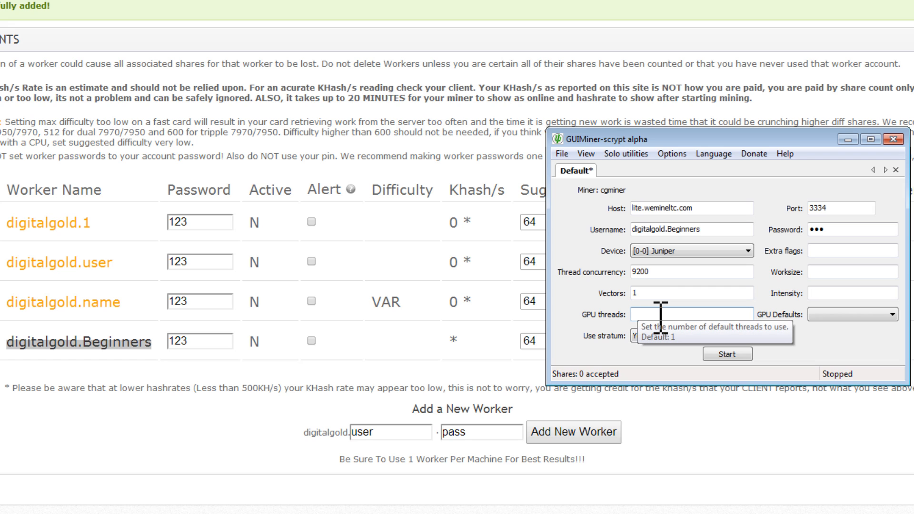
type("1")
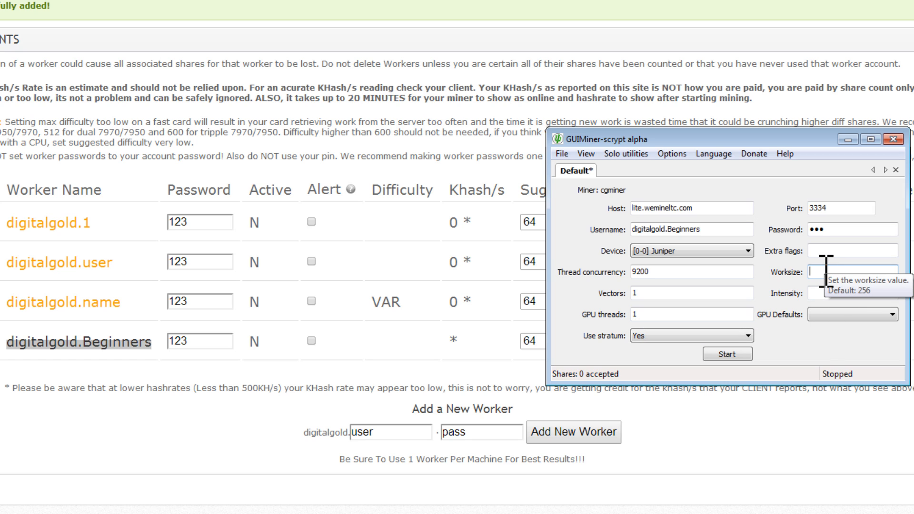
type("256")
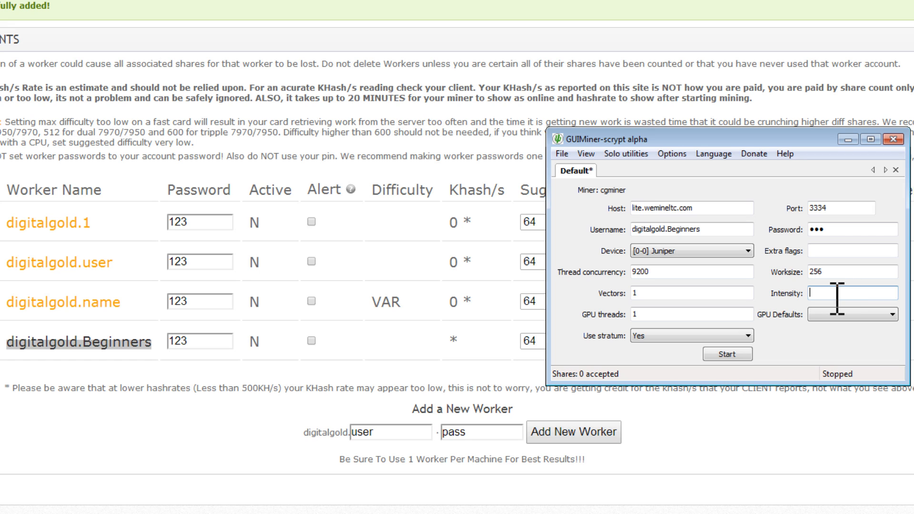
type("1")
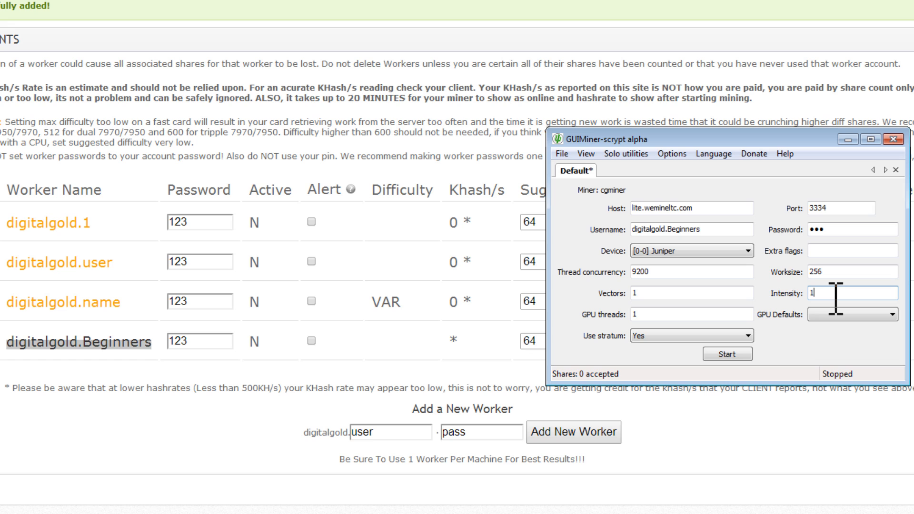
type("5")
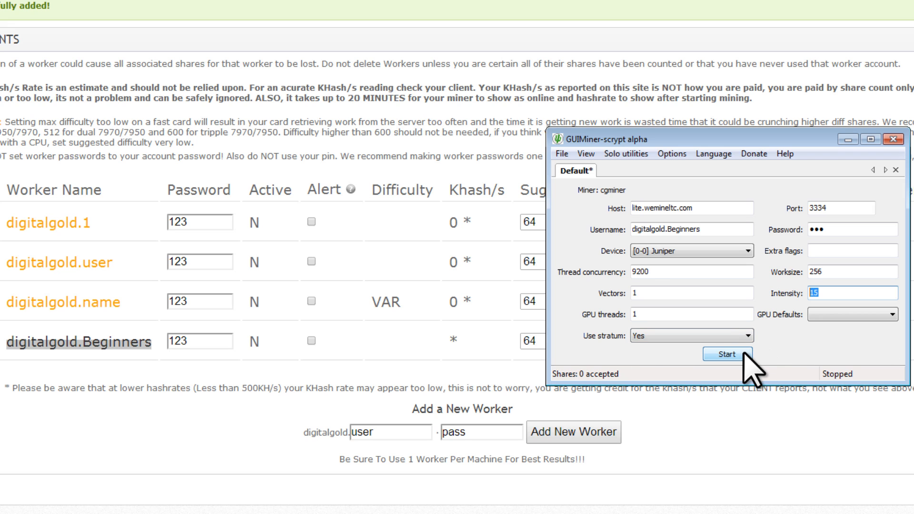
- Run a brief test mine, stop it, and bring up the GPU Defaults preset list for 6970
left_click(727, 354)
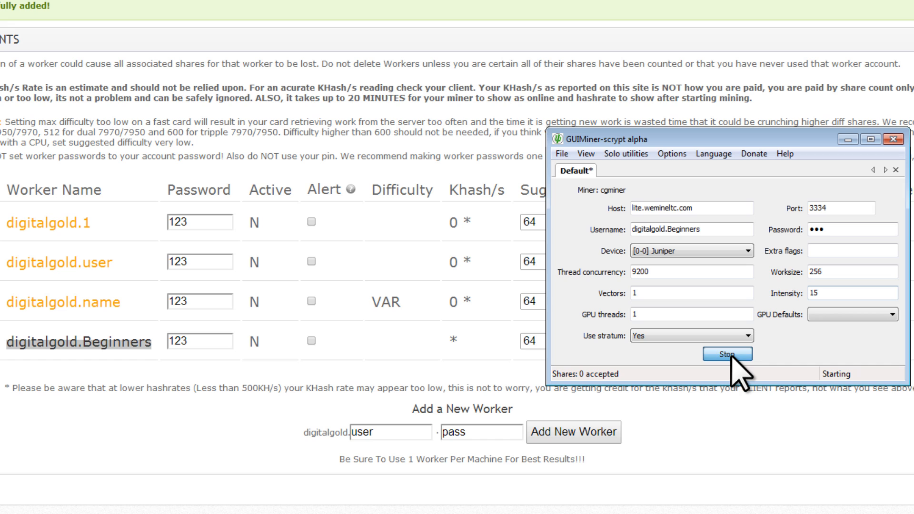
mouse_move(761, 376)
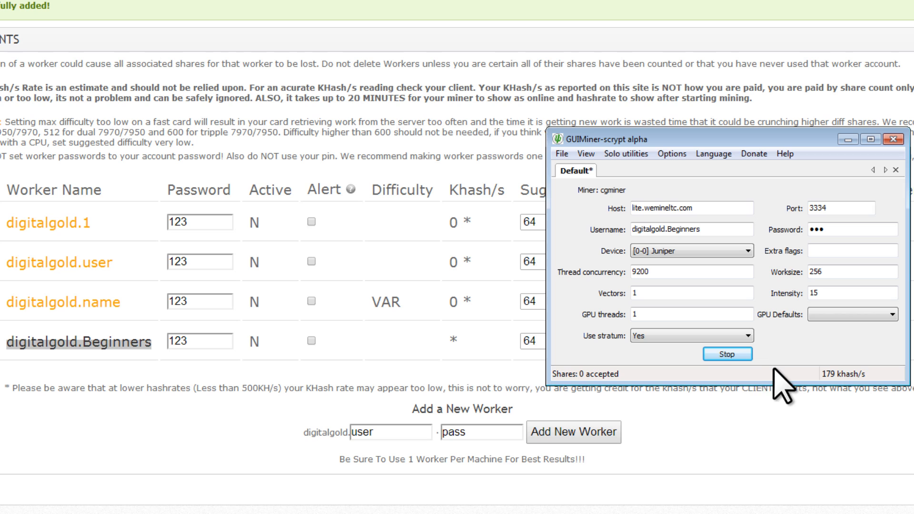
left_click(727, 354)
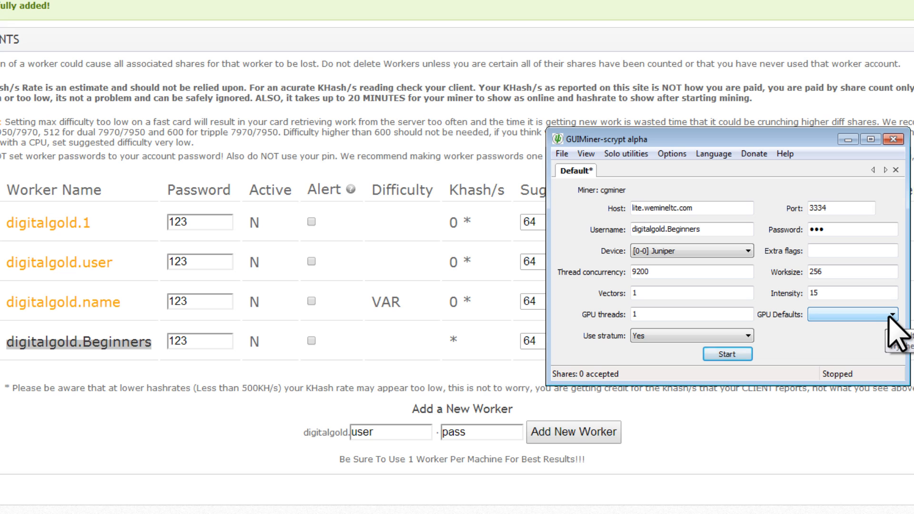
left_click(886, 315)
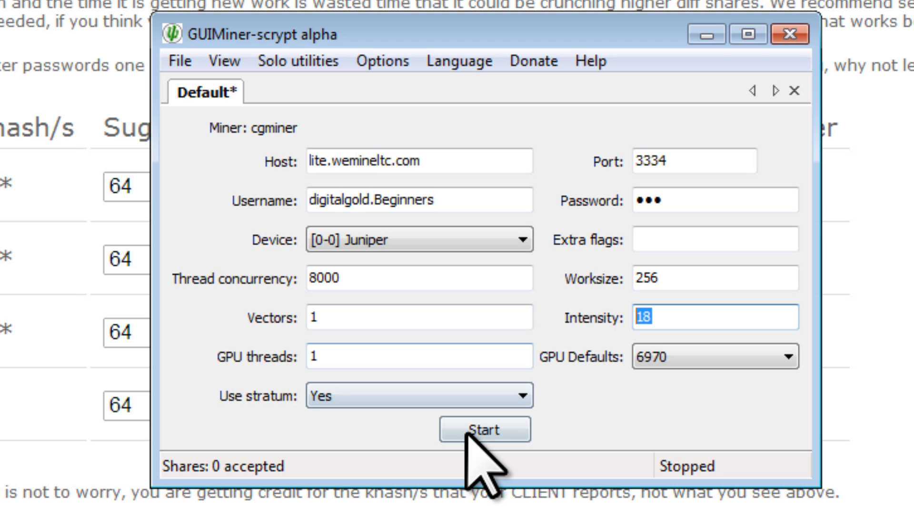
left_click(485, 429)
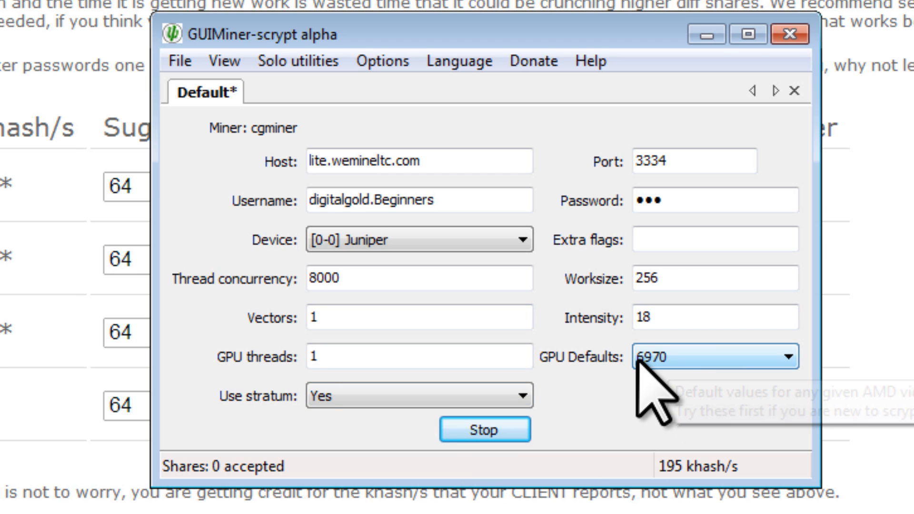
mouse_move(615, 461)
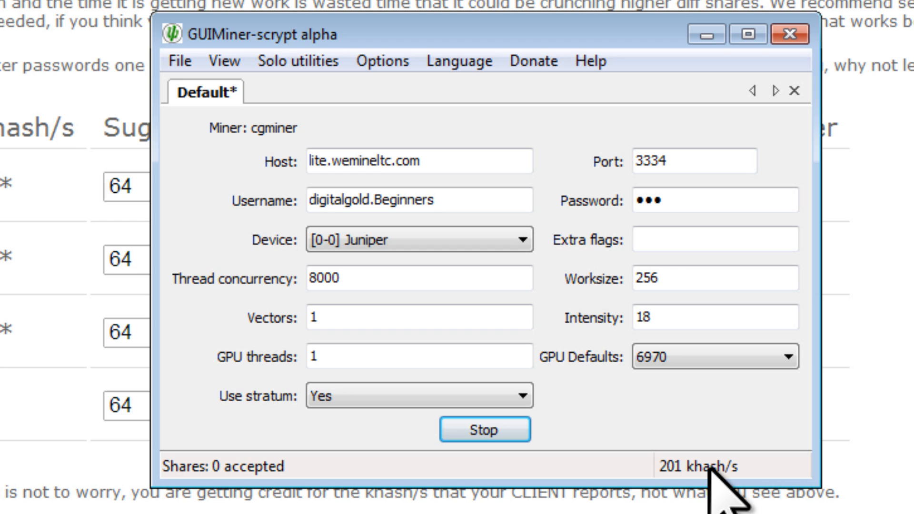
mouse_move(483, 431)
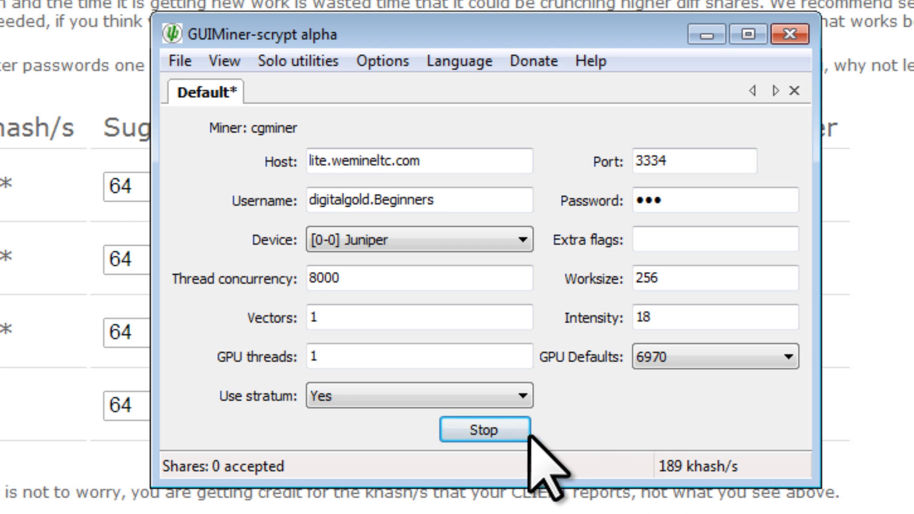
left_click(484, 431)
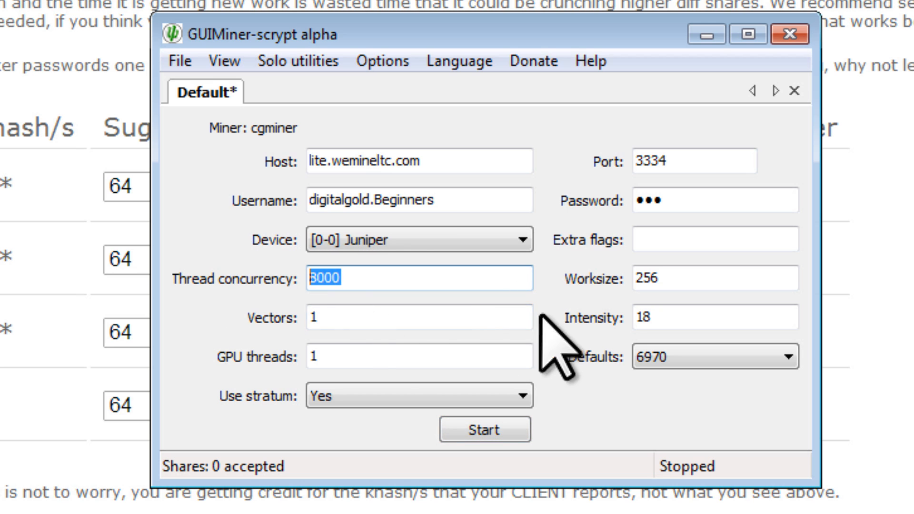
- Set intensity 20 and thread concurrency 9000 and start mining
left_click(715, 317)
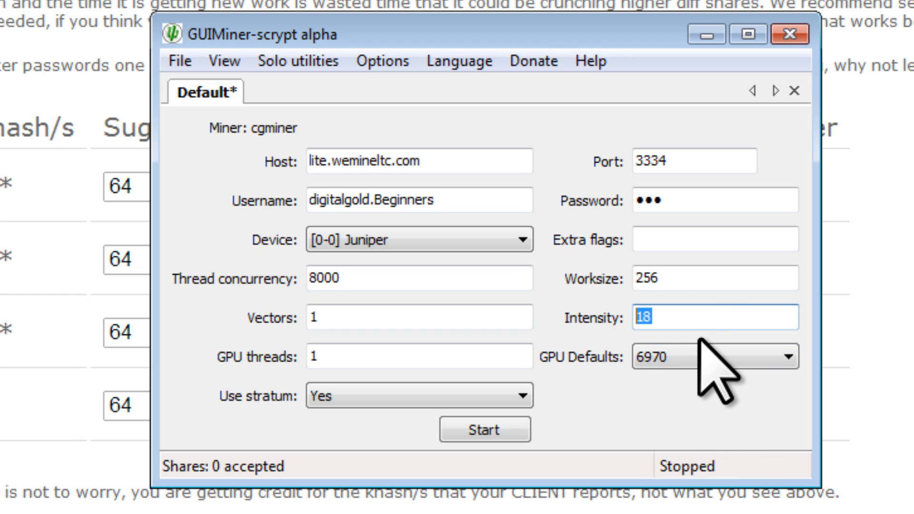
type("20")
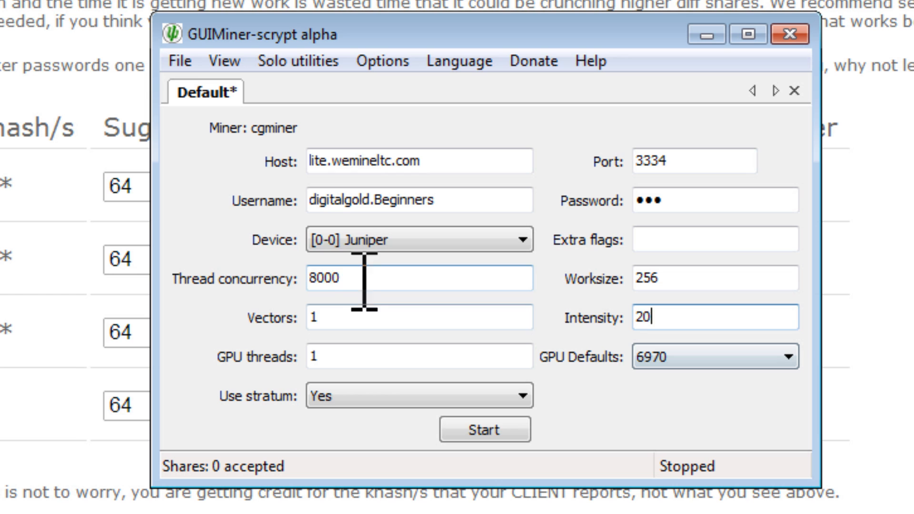
type("900")
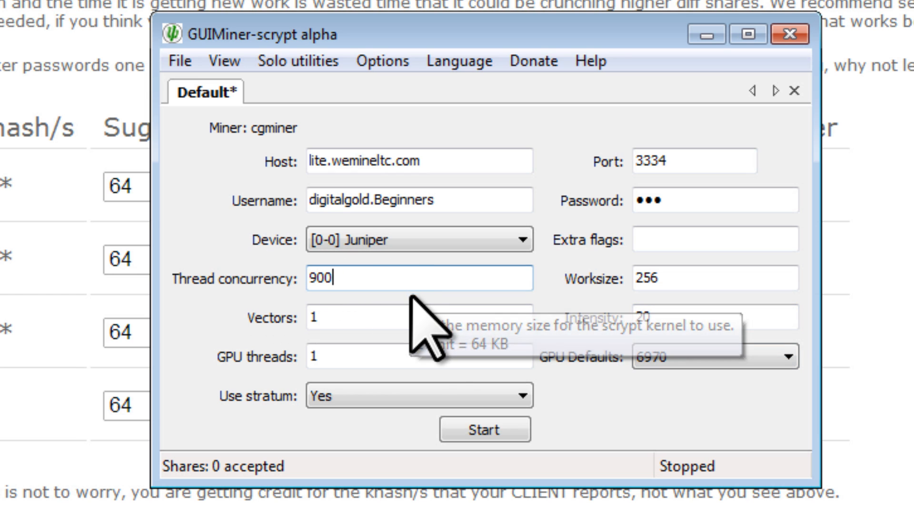
left_click(485, 429)
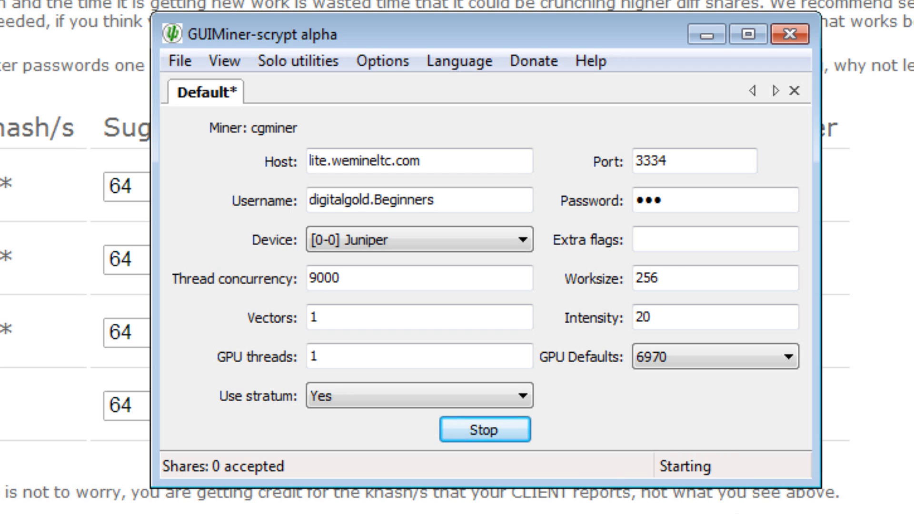
mouse_move(632, 473)
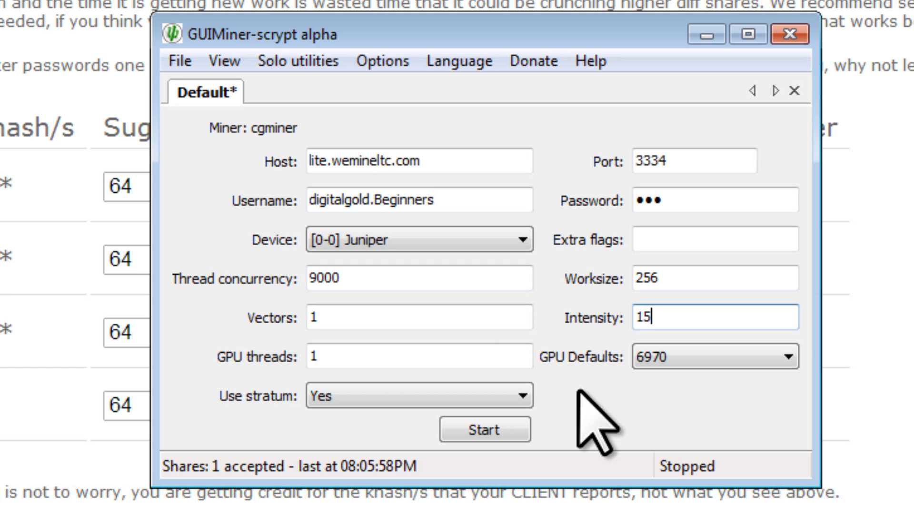
- Select the thread concurrency value and restart the mining run
double_click(644, 316)
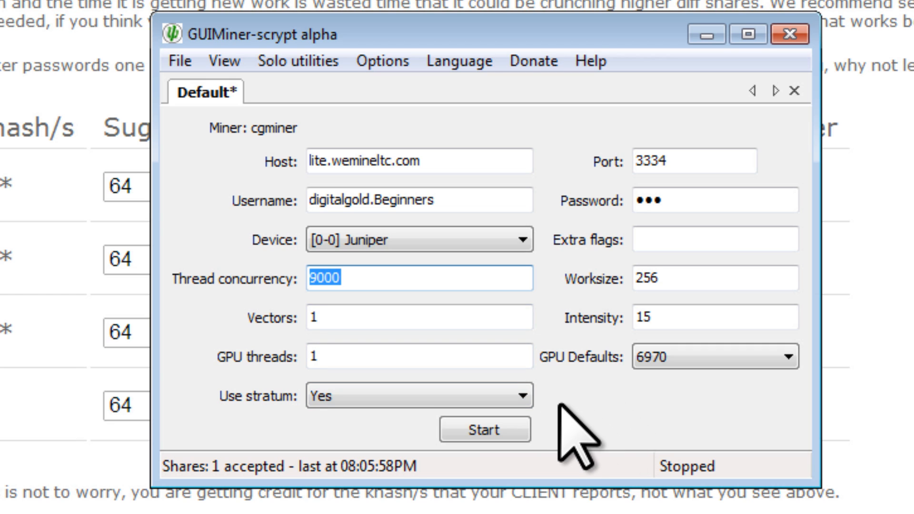
left_click(485, 431)
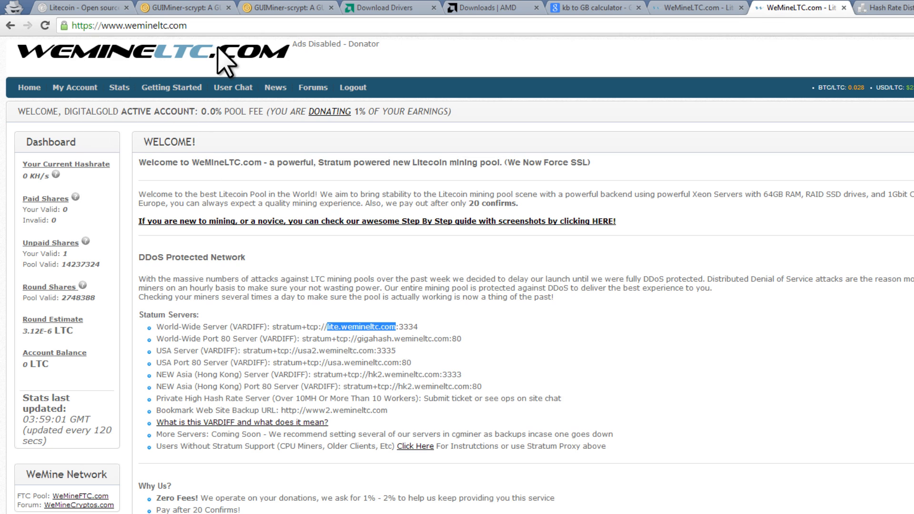
- Refresh the WeMineLTC dashboard, which now shows one valid unpaid share
left_click(120, 87)
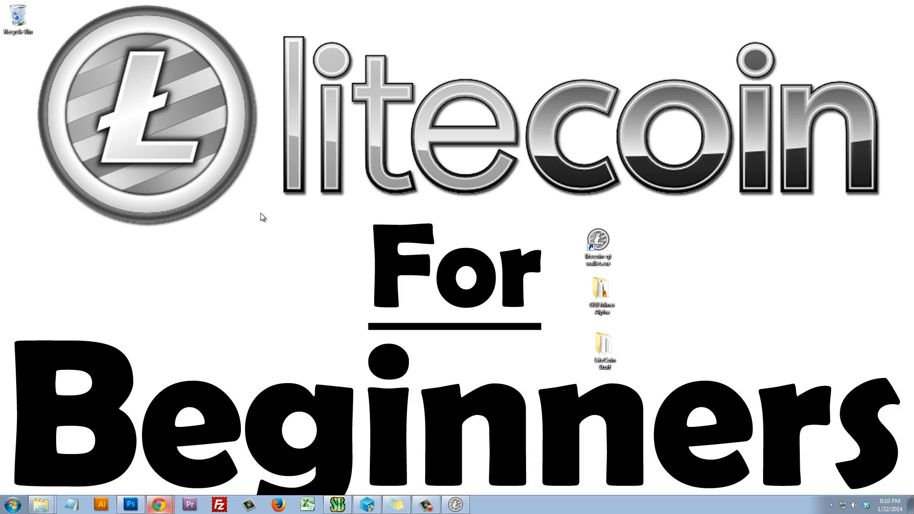
mouse_move(243, 213)
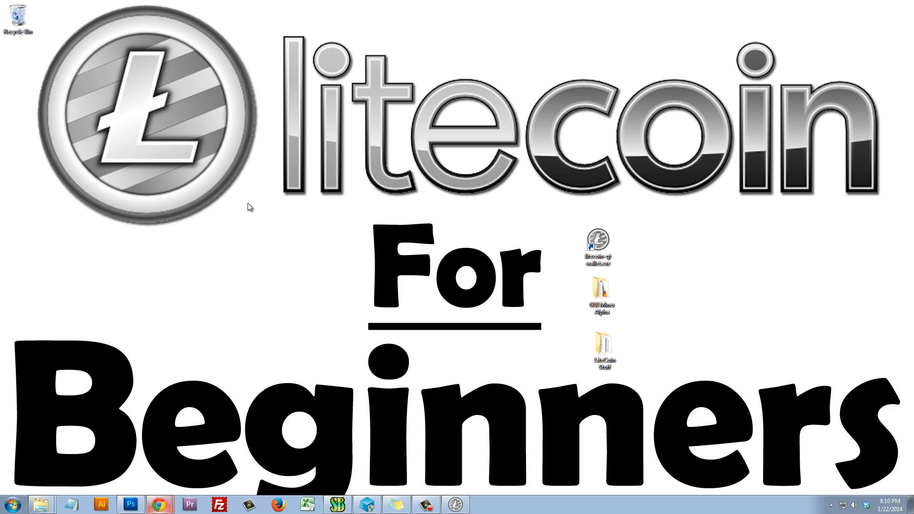
mouse_move(348, 231)
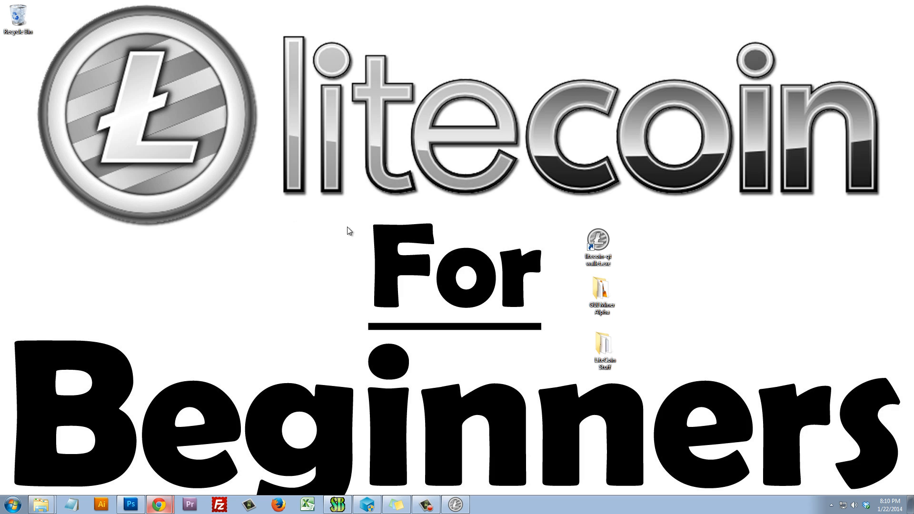